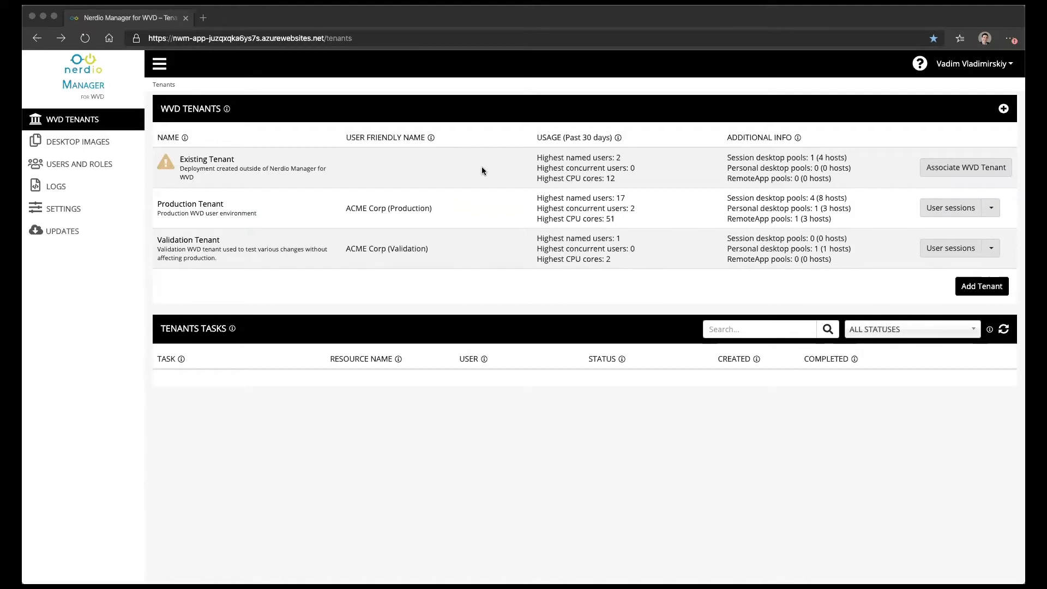
mouse_move(483, 306)
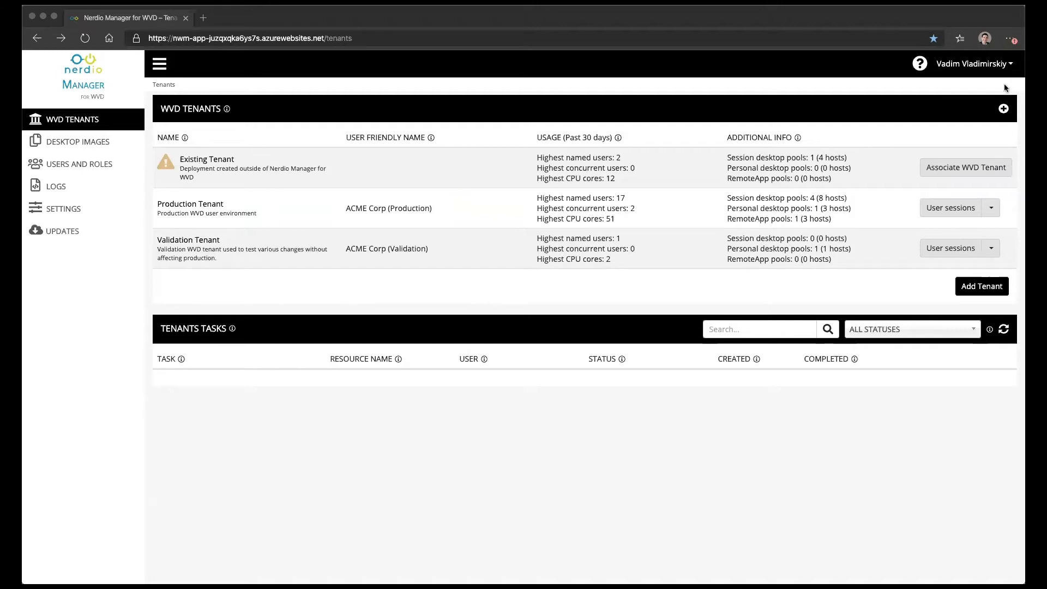
mouse_move(786, 111)
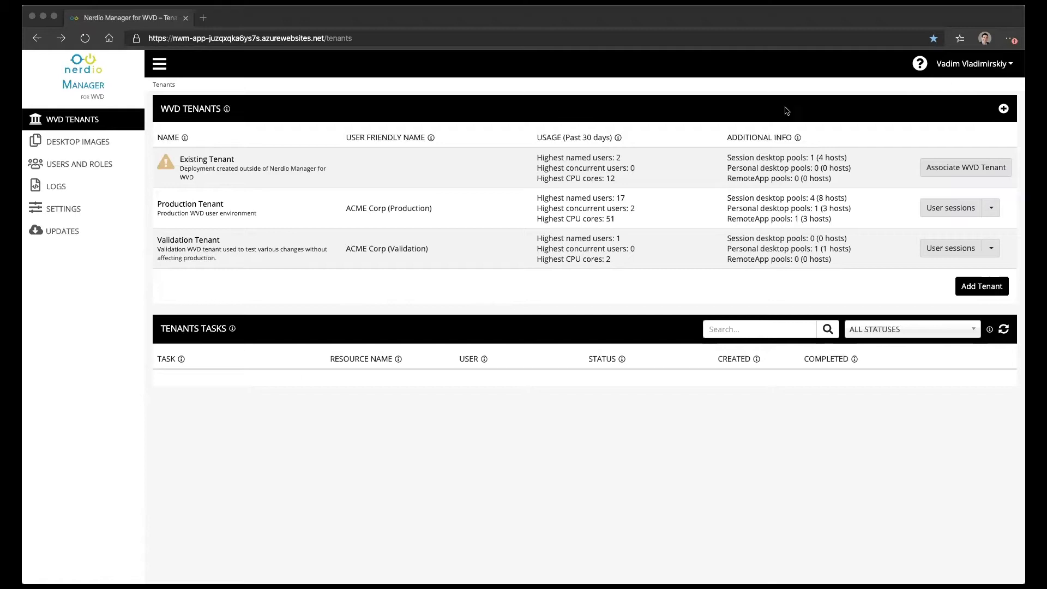
mouse_move(377, 172)
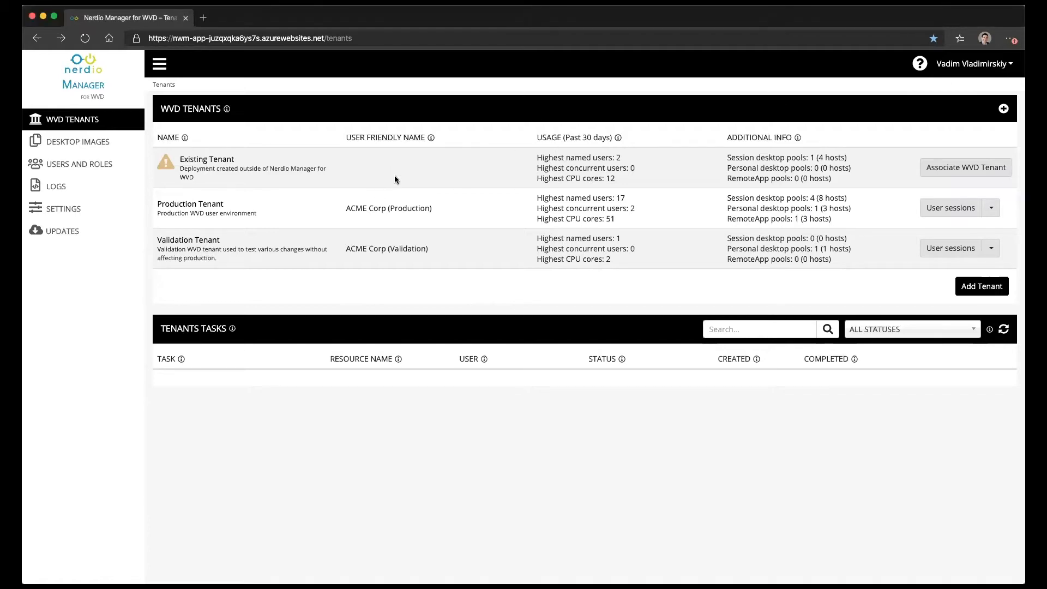
mouse_move(242, 258)
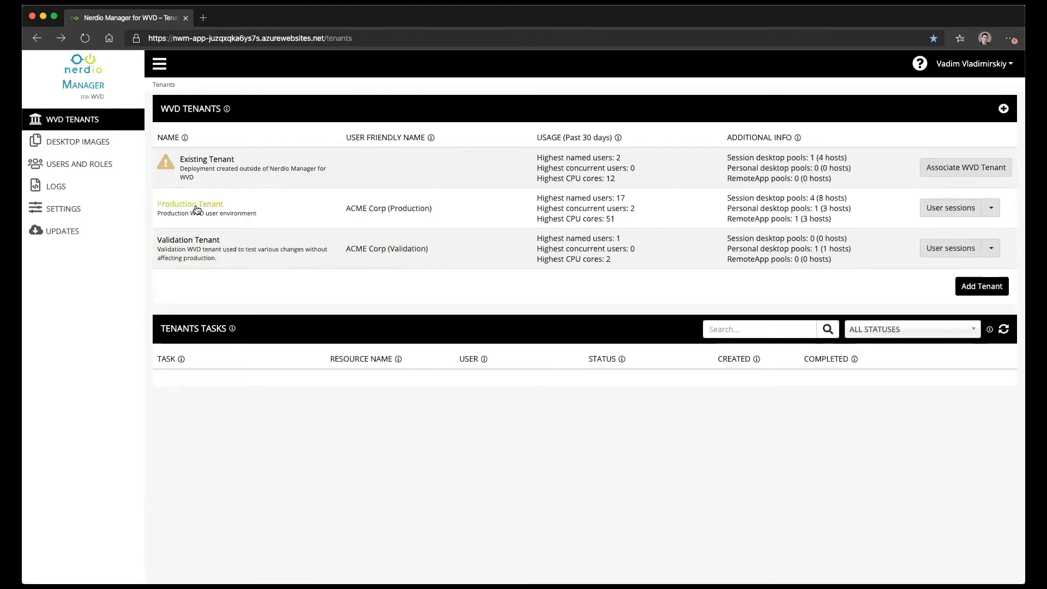
mouse_move(234, 249)
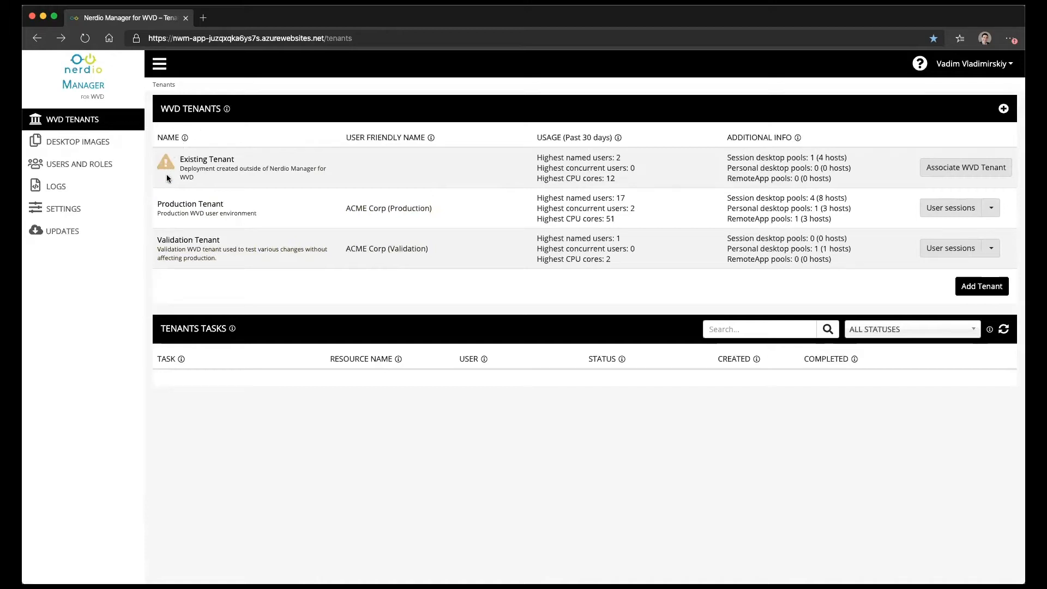
mouse_move(261, 172)
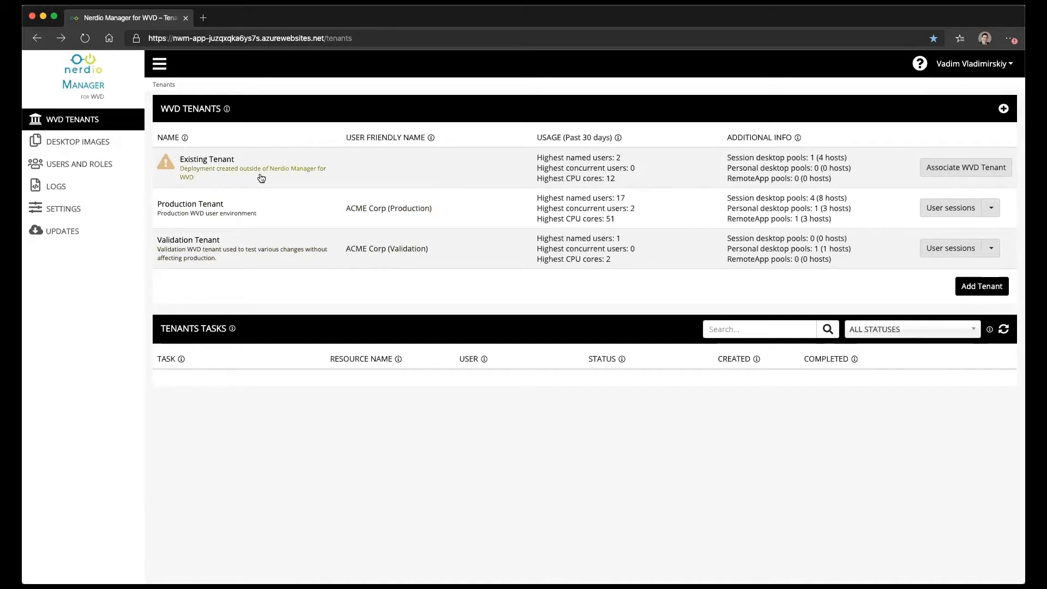
mouse_move(275, 187)
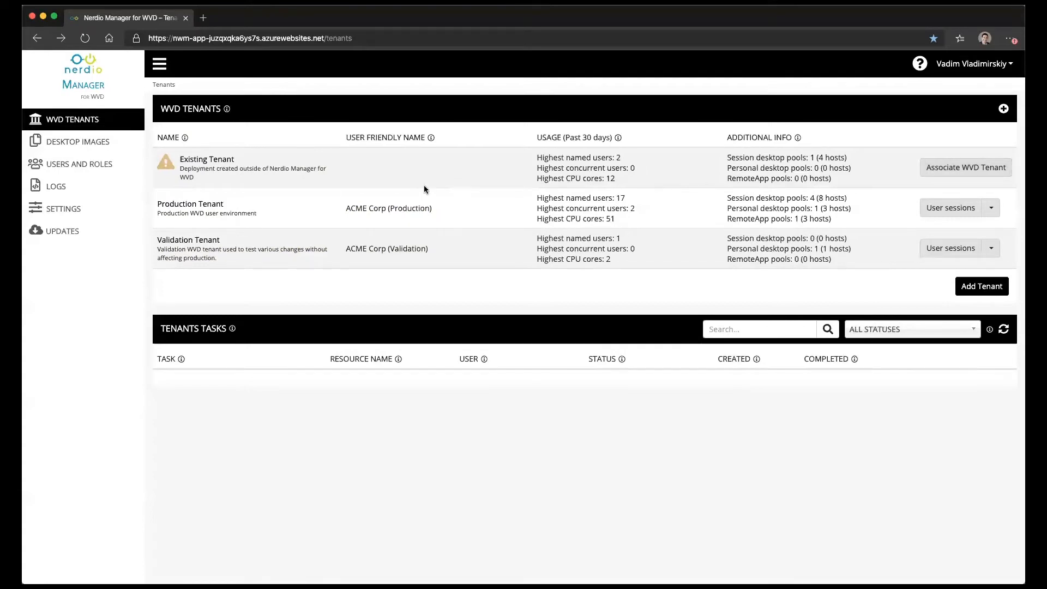
mouse_move(395, 187)
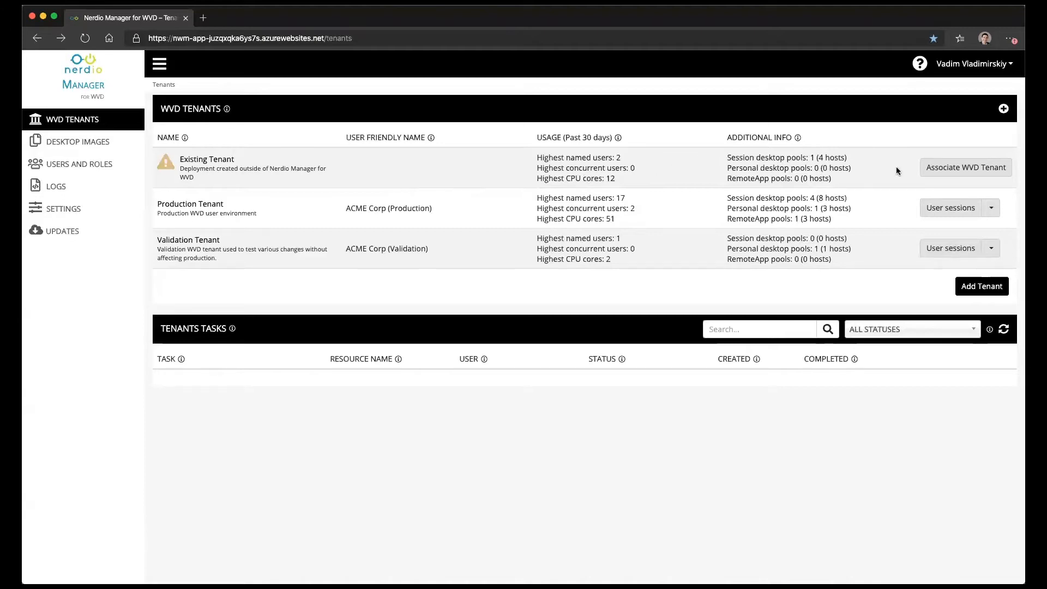
Step: Assign the RDS Owner role so Nerdio Manager manages Existing Tenant
click(964, 167)
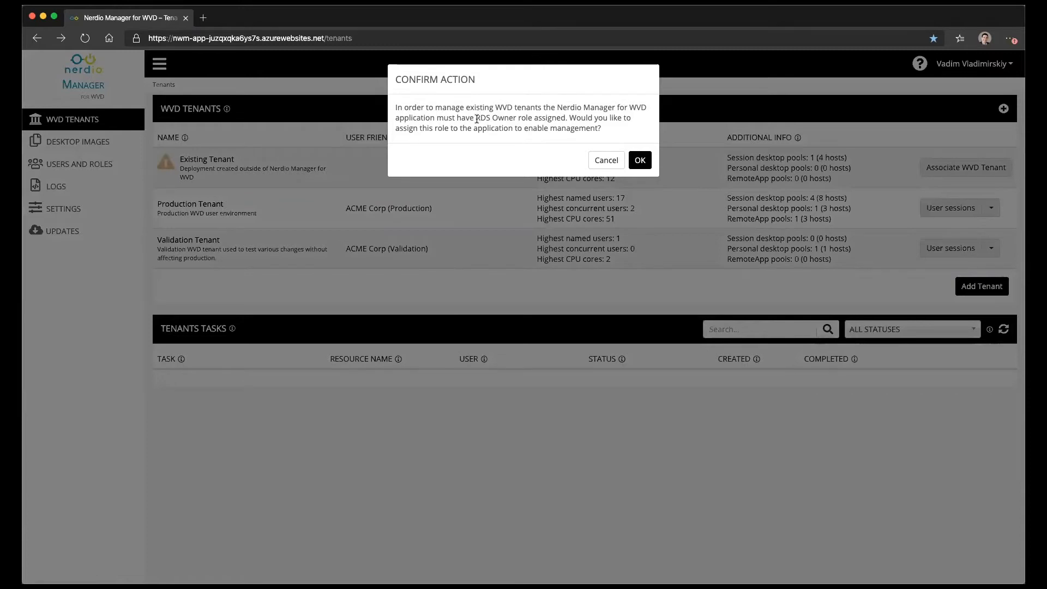
double_click(495, 118)
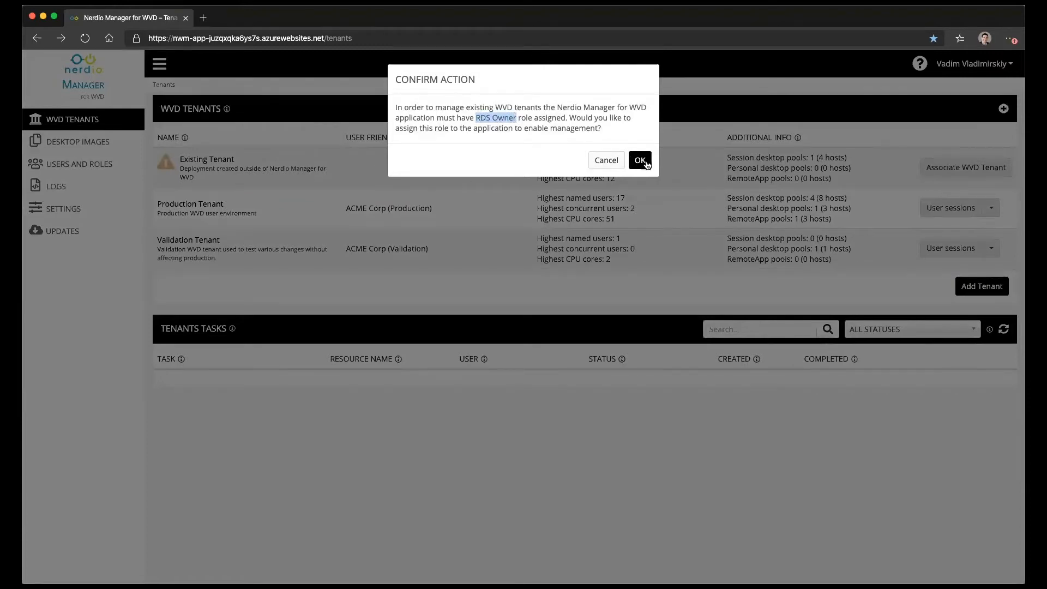
click(639, 160)
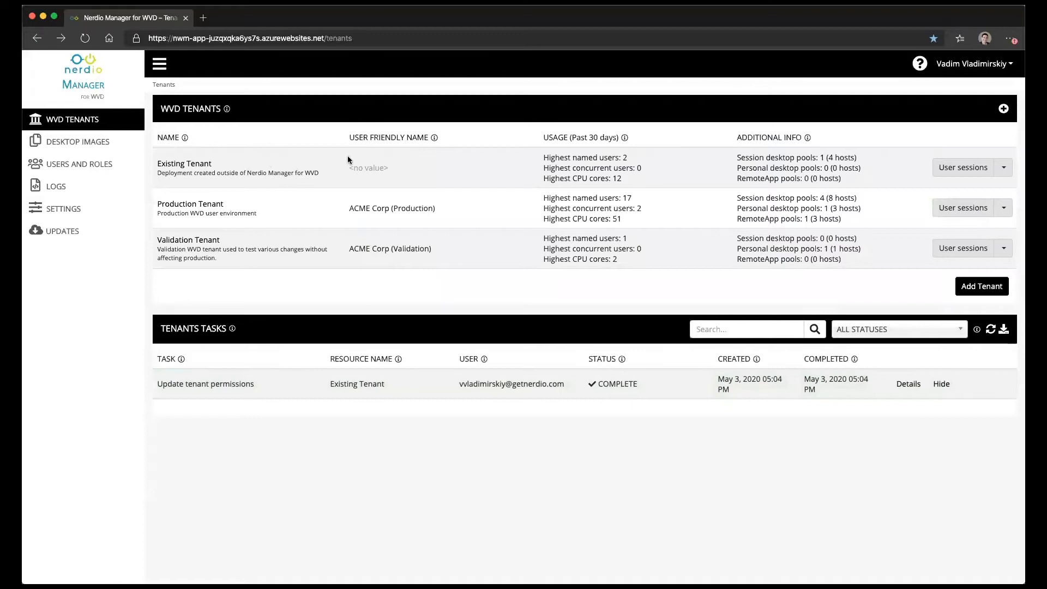
mouse_move(719, 193)
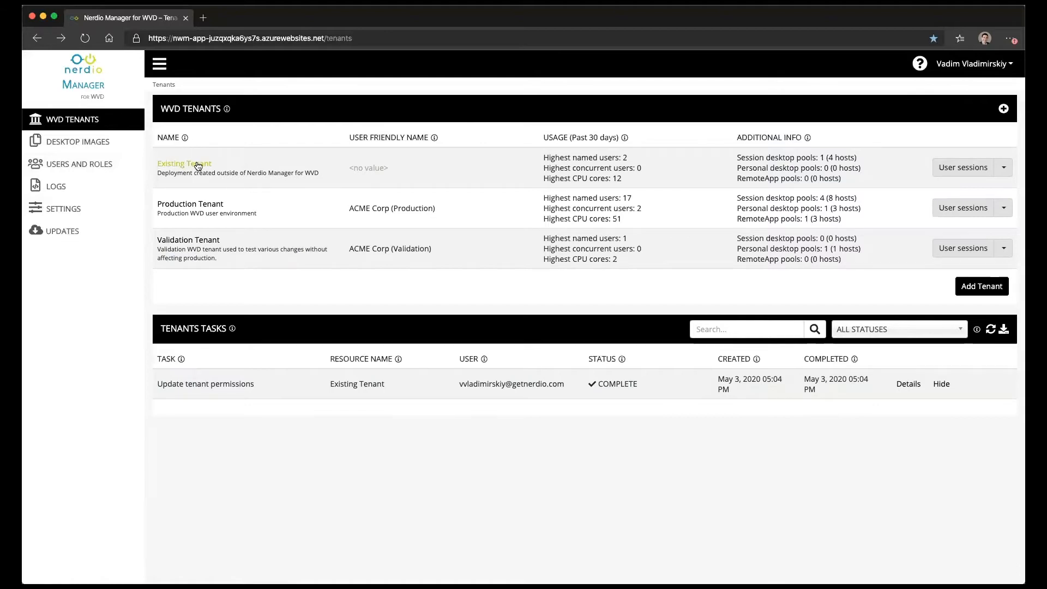
Step: Open Existing Tenant's host pools and view the Virtual Desktops pool's user sessions
click(185, 163)
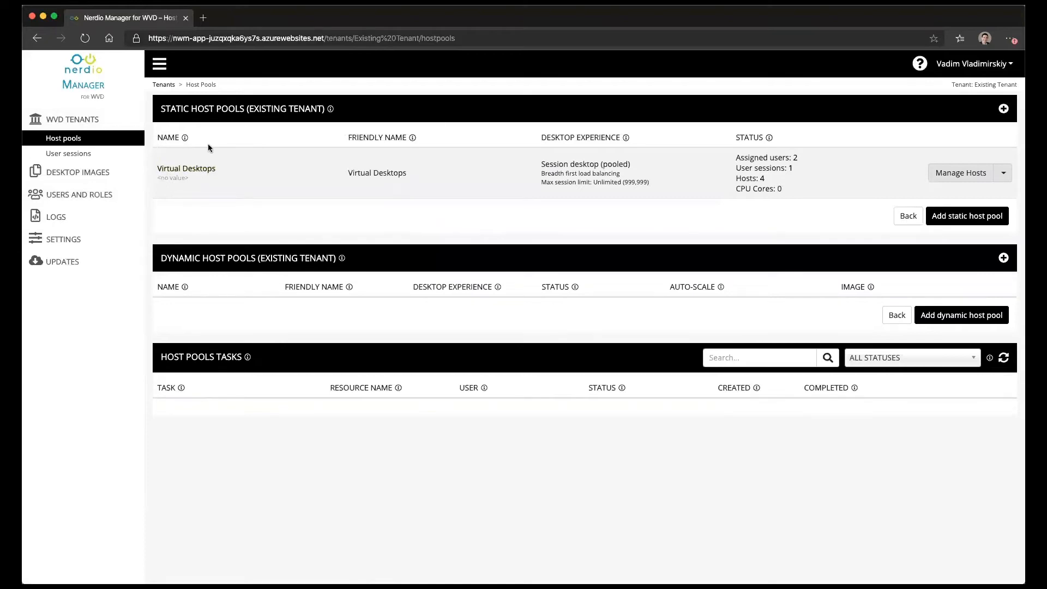
mouse_move(245, 198)
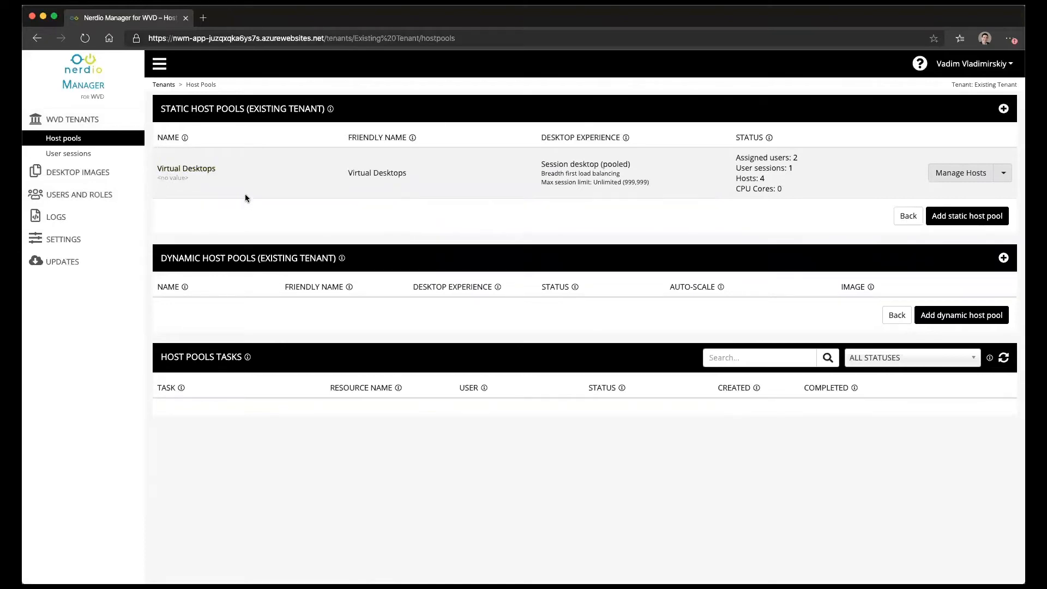
mouse_move(273, 164)
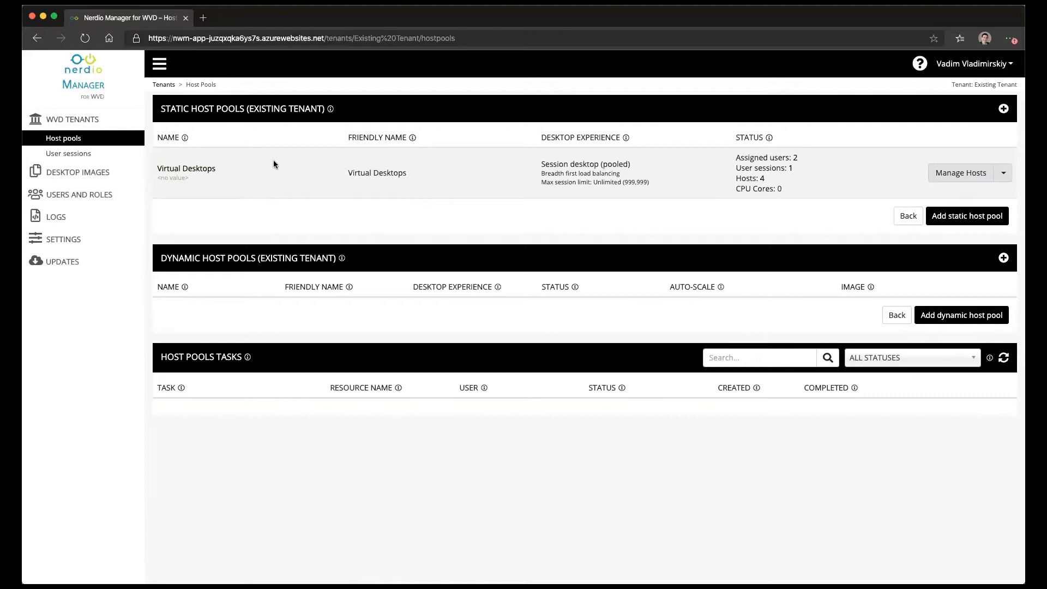
mouse_move(556, 194)
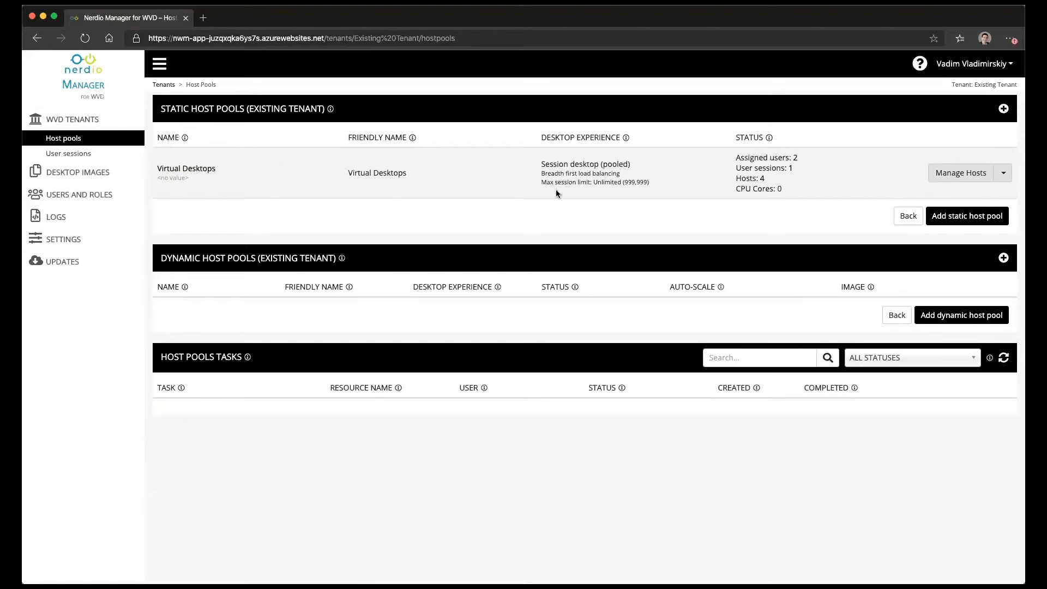
mouse_move(695, 174)
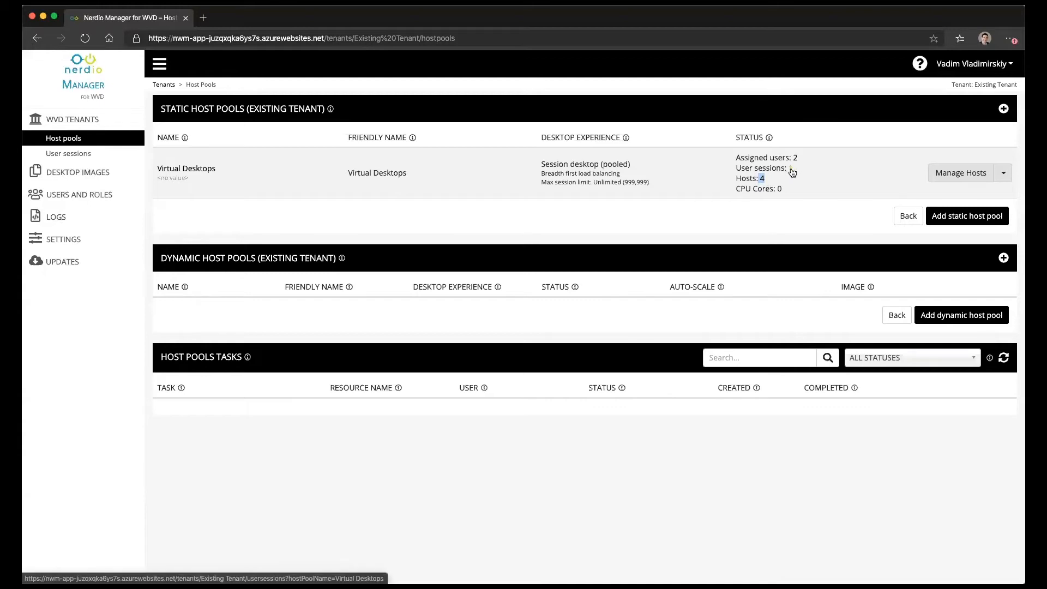
click(763, 167)
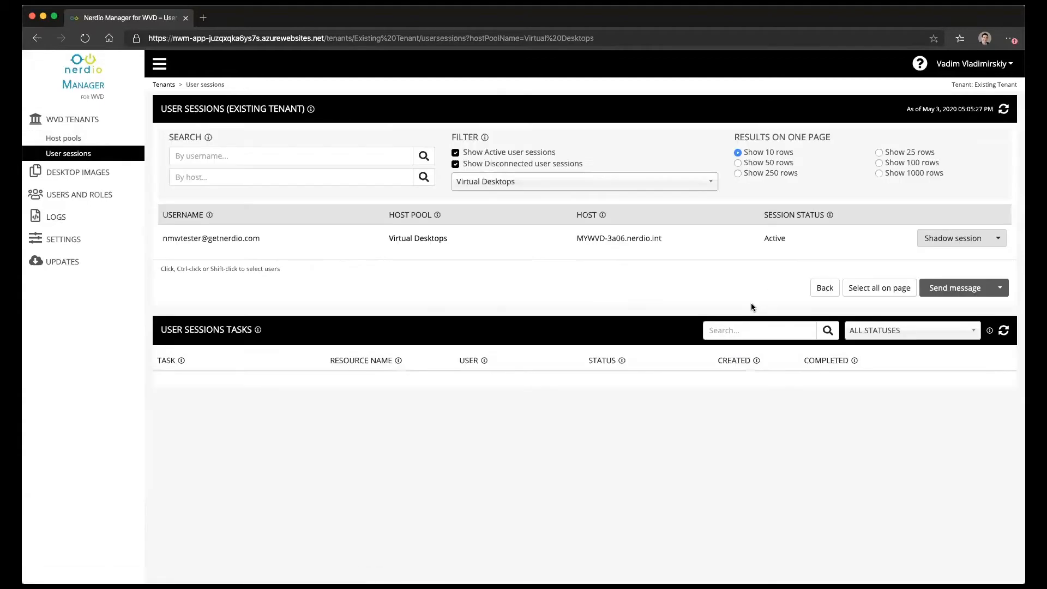
Step: Select the active session, then go back to the four Virtual Desktops session hosts
click(211, 238)
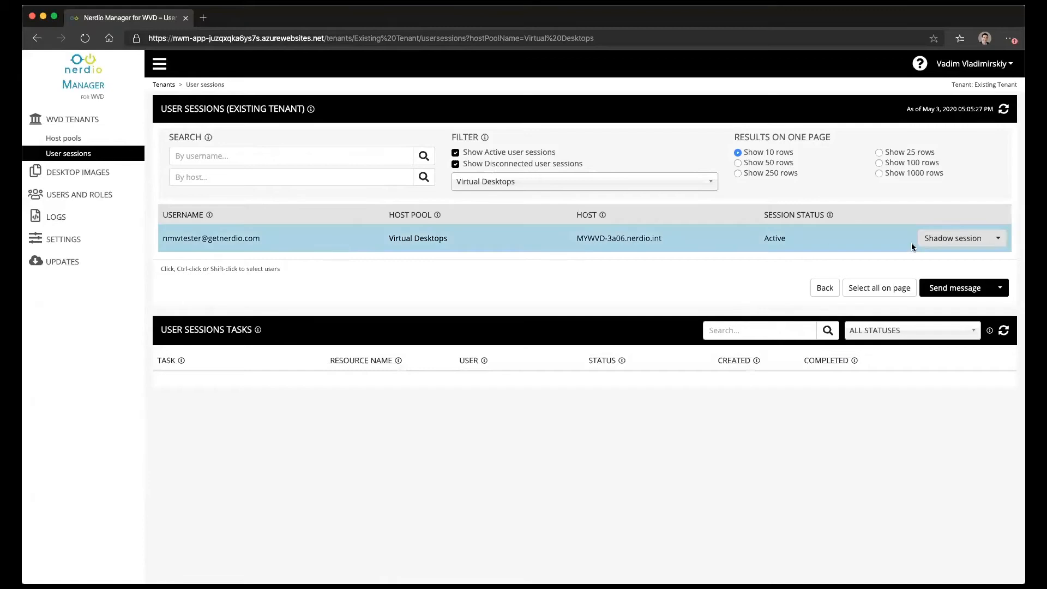
click(998, 238)
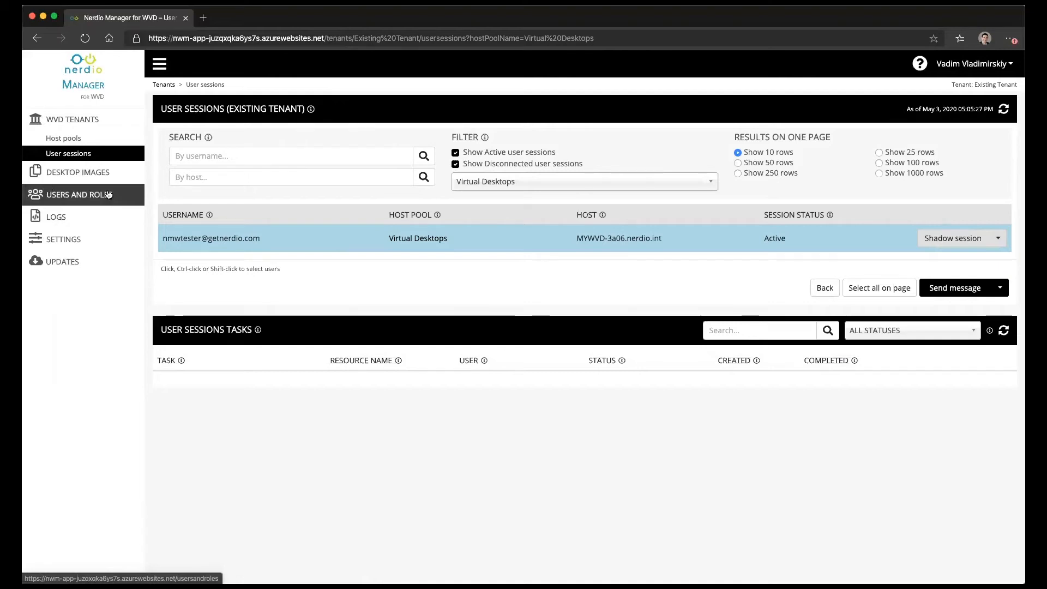
mouse_move(63, 138)
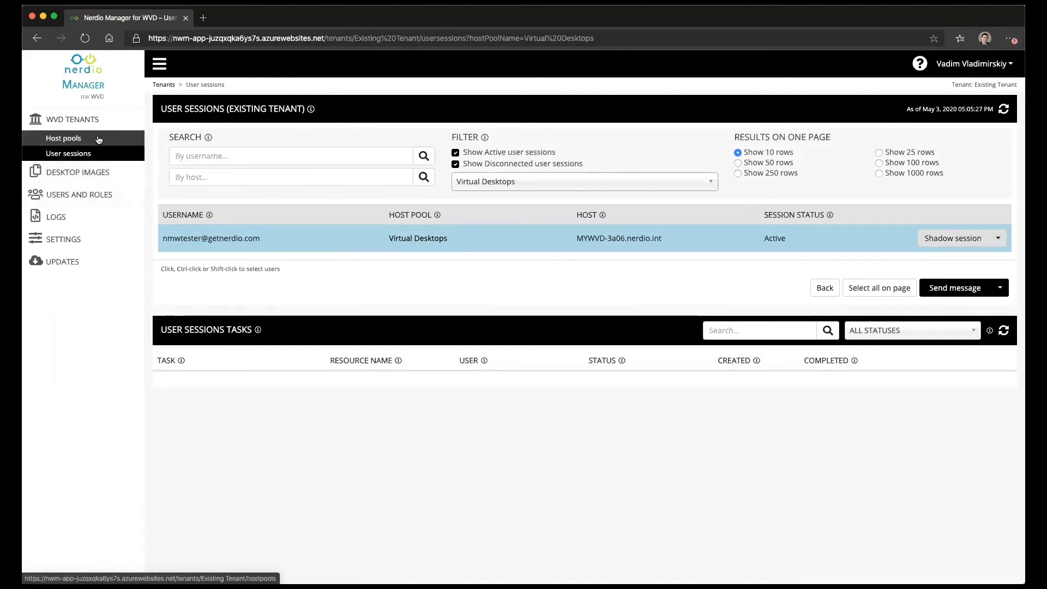
click(63, 138)
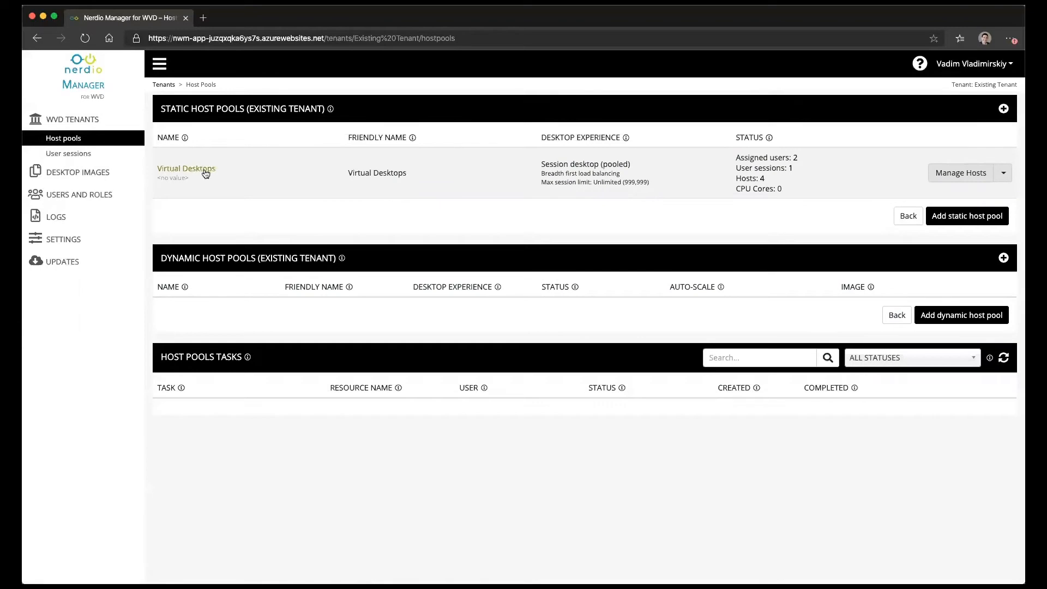
click(186, 168)
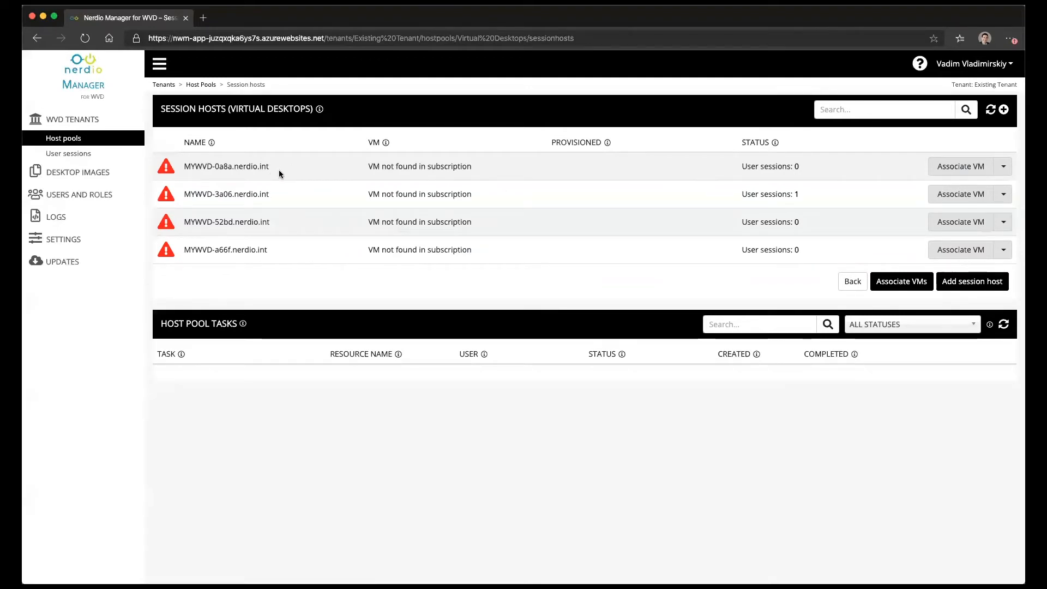
mouse_move(288, 205)
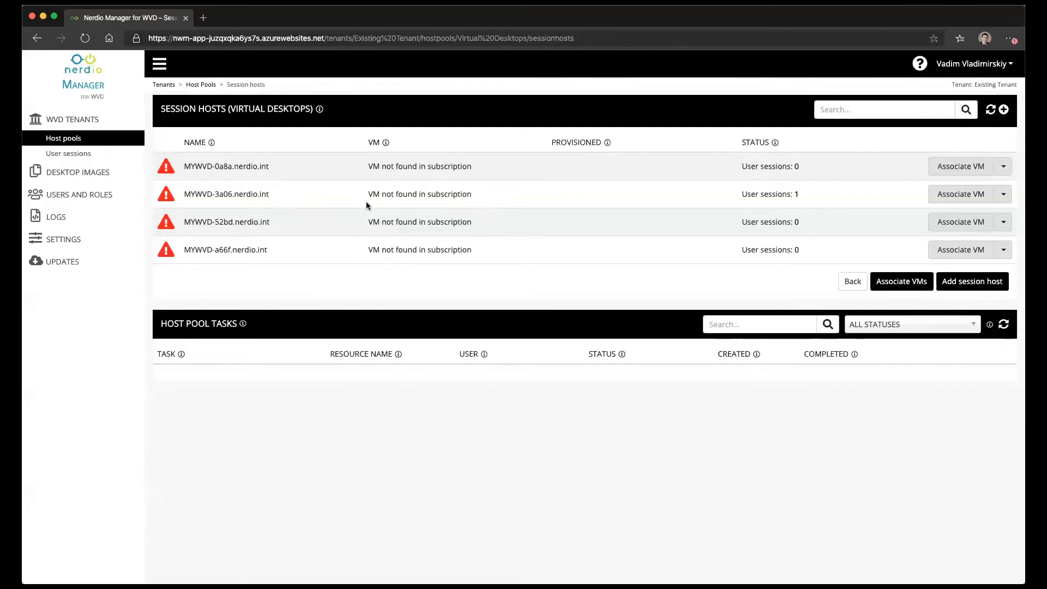
mouse_move(287, 196)
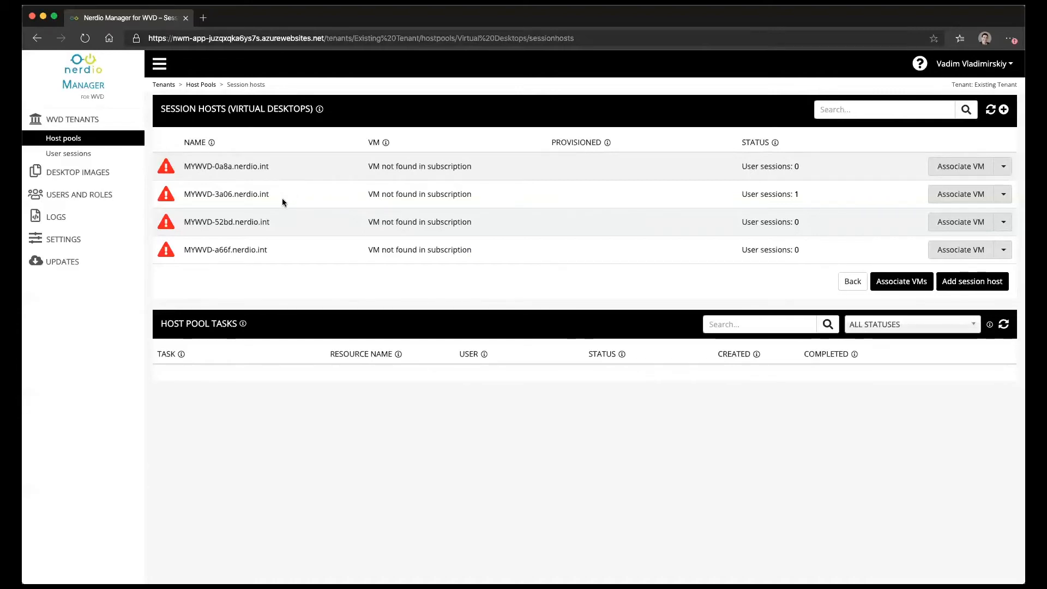
mouse_move(611, 196)
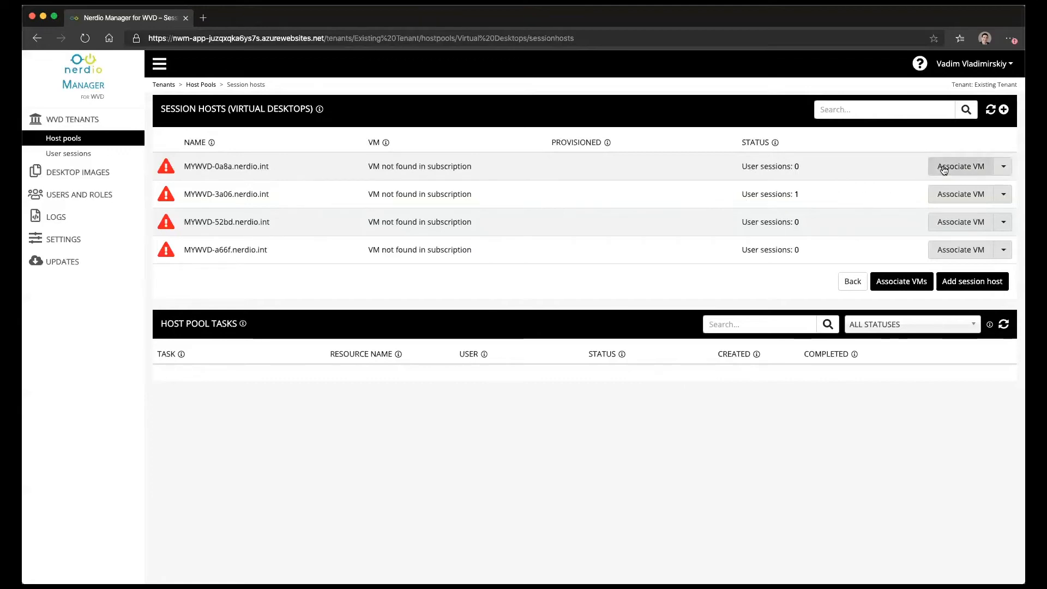
Step: For MYWVD-0a8a.nerdio.int, choose resource group NWM-Demo and VM MYWVD-0a8a
click(960, 166)
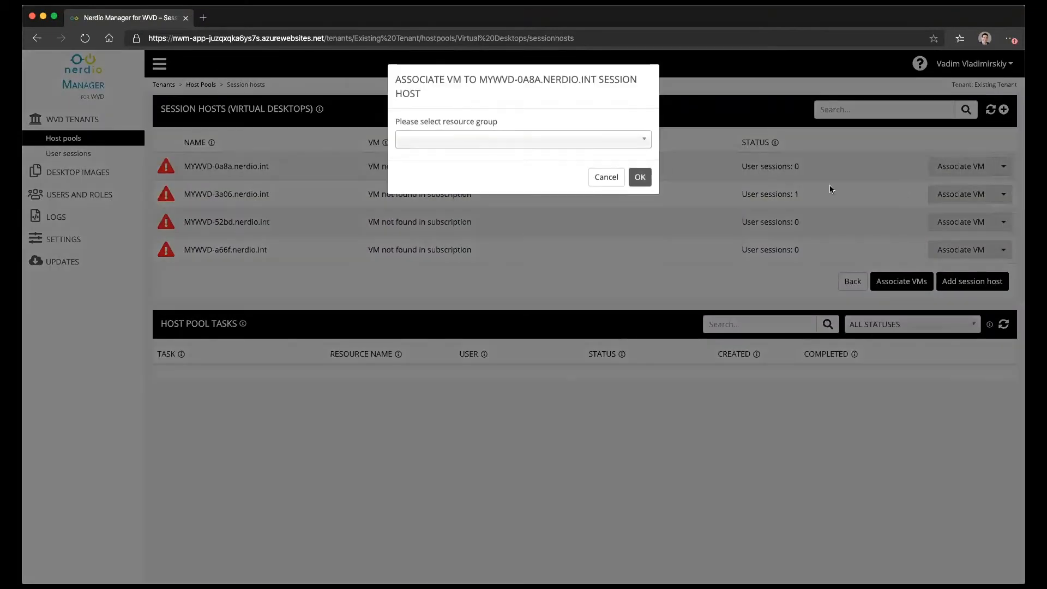
text(demo)
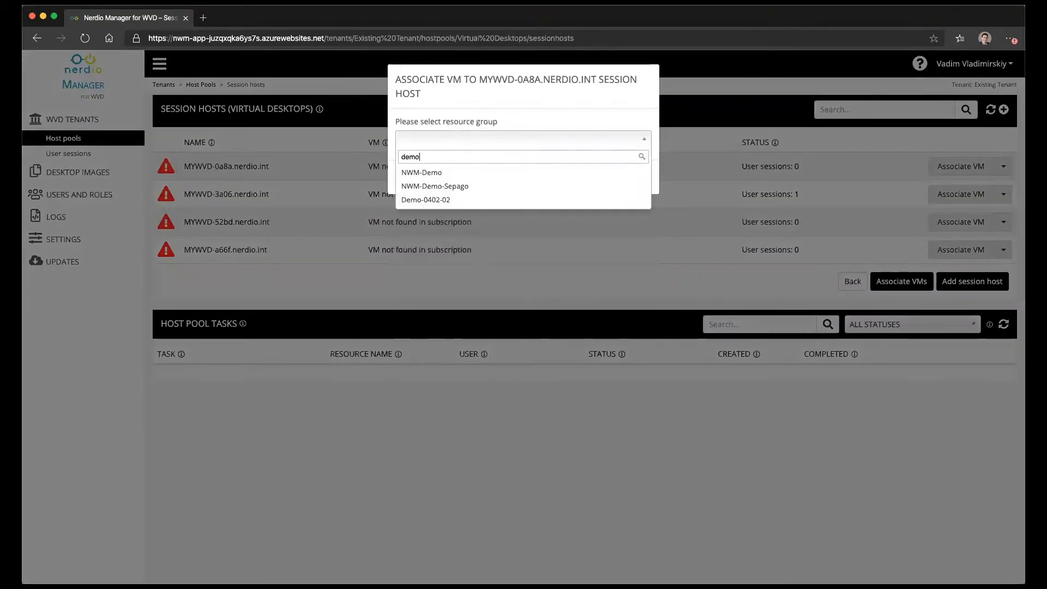
click(421, 173)
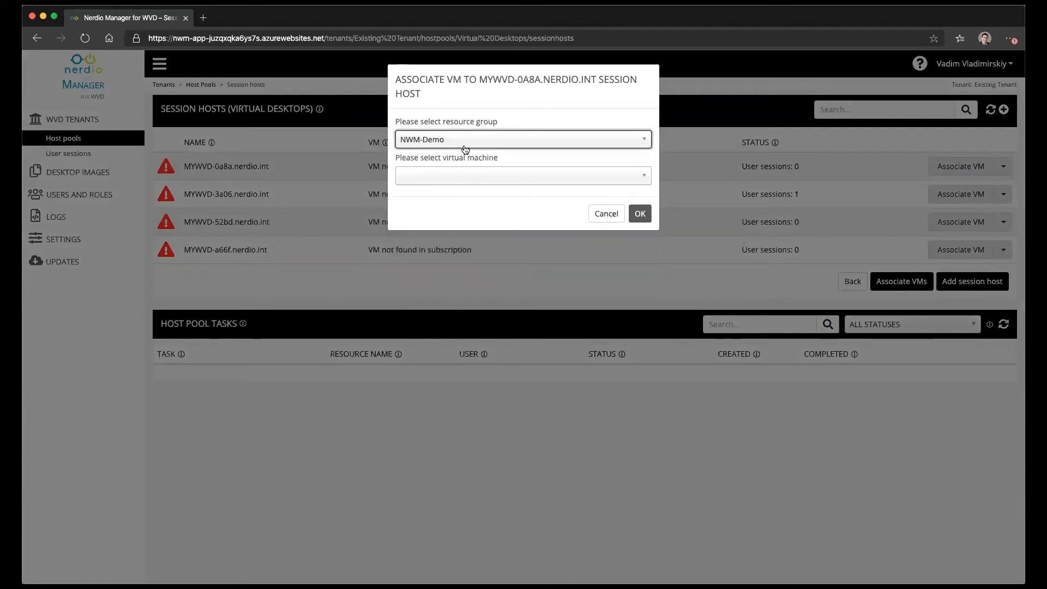
click(523, 176)
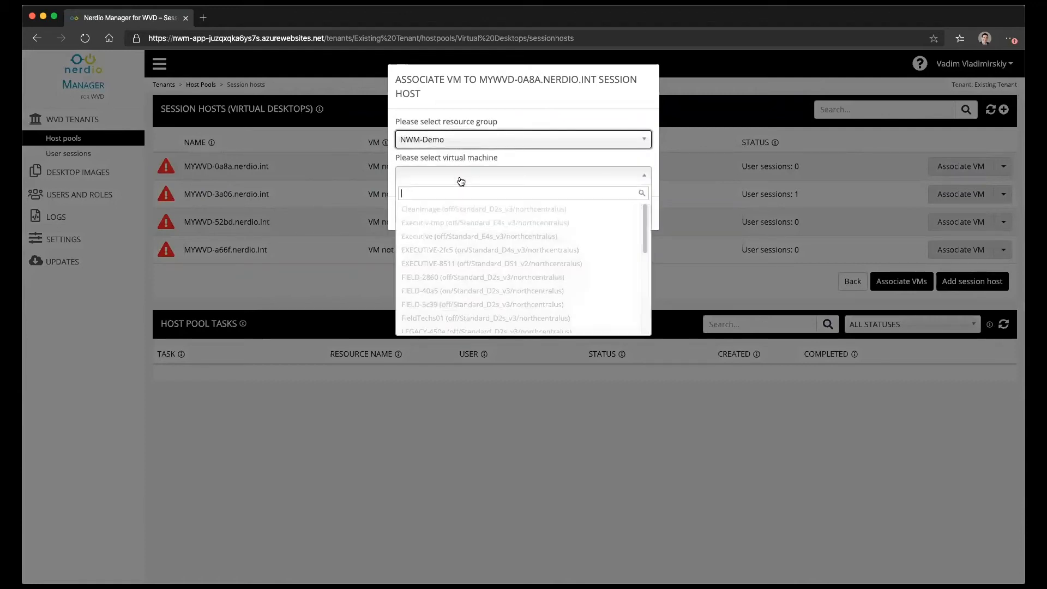
scroll(down, 3)
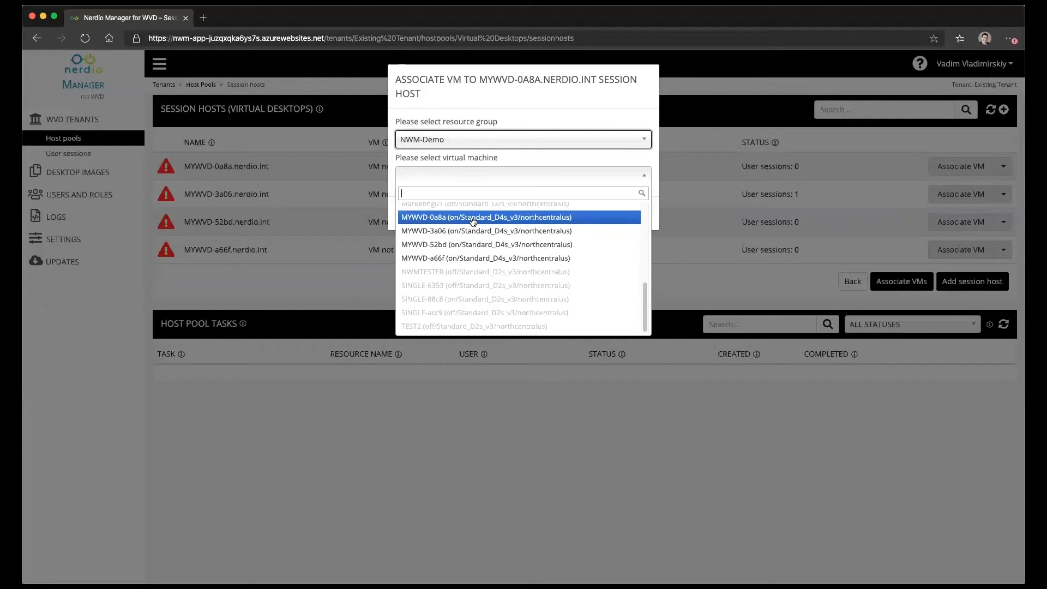
mouse_move(522, 94)
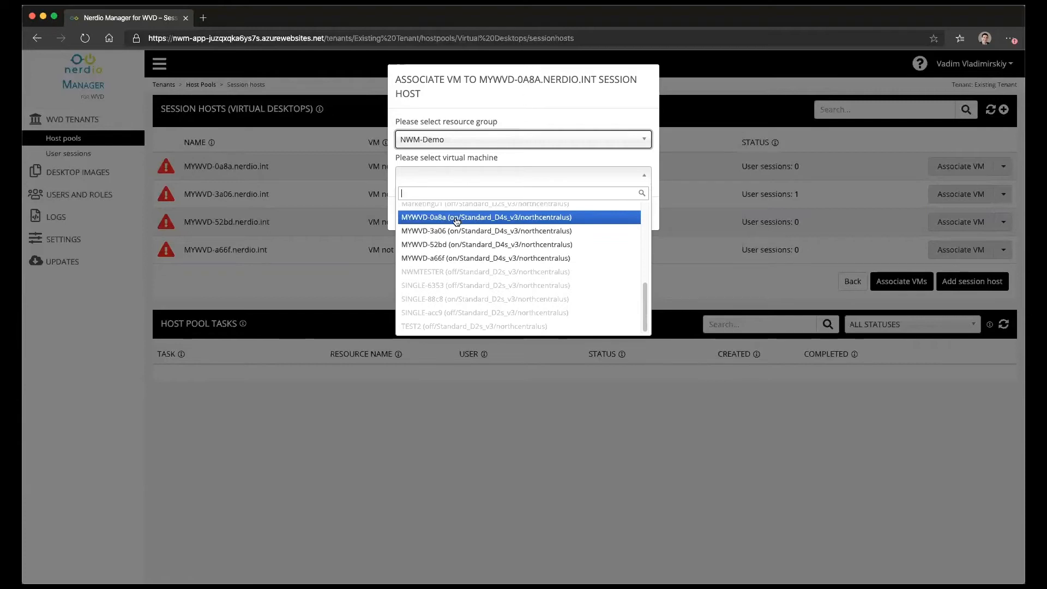
click(486, 217)
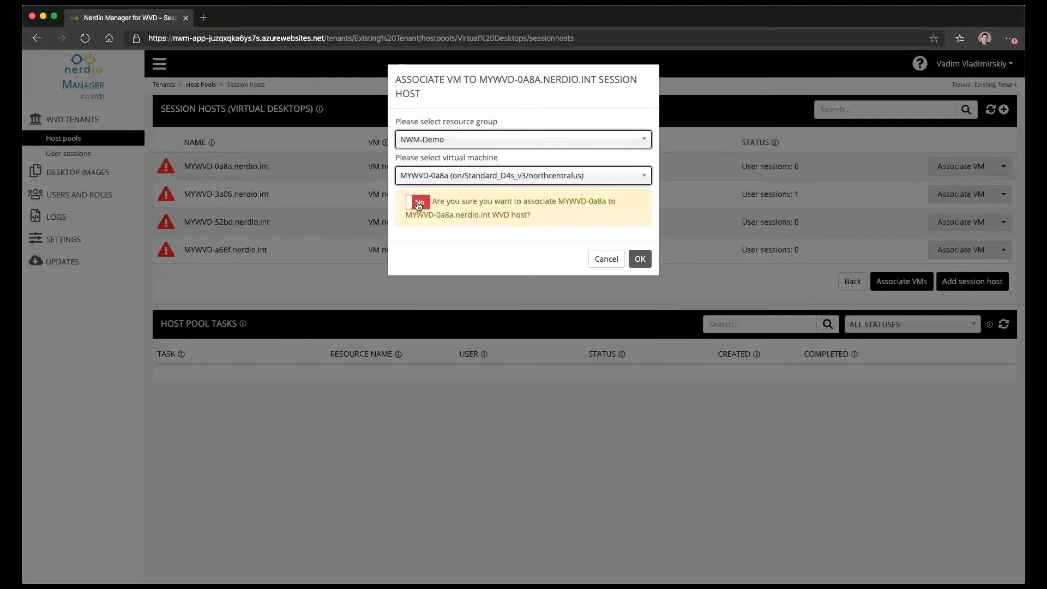
Step: Confirm Yes and submit associating VM MYWVD-0a8a with the MYWVD-0a8a.nerdio.int host
click(416, 202)
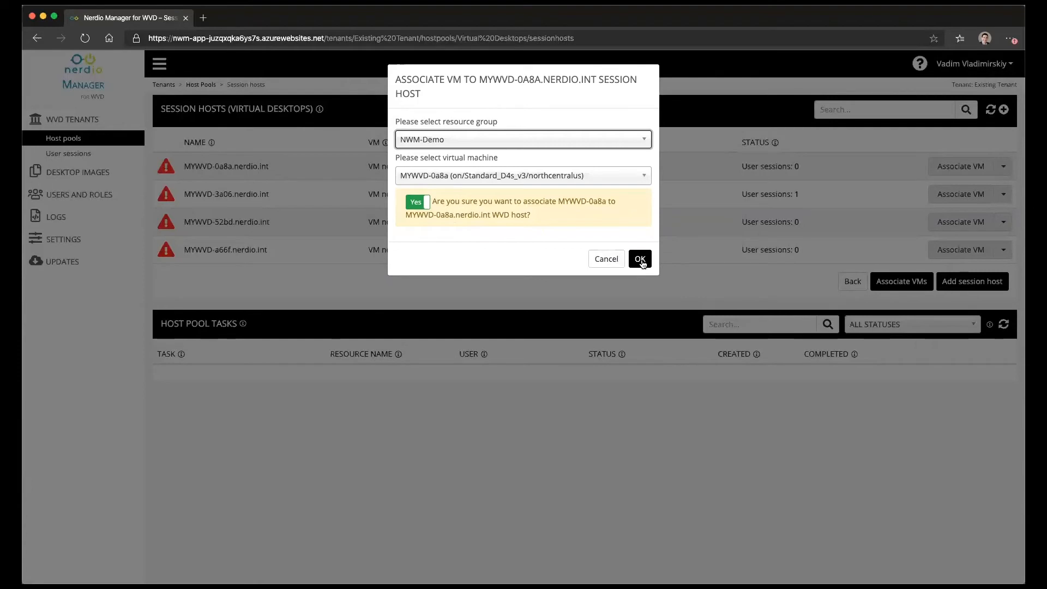
click(638, 259)
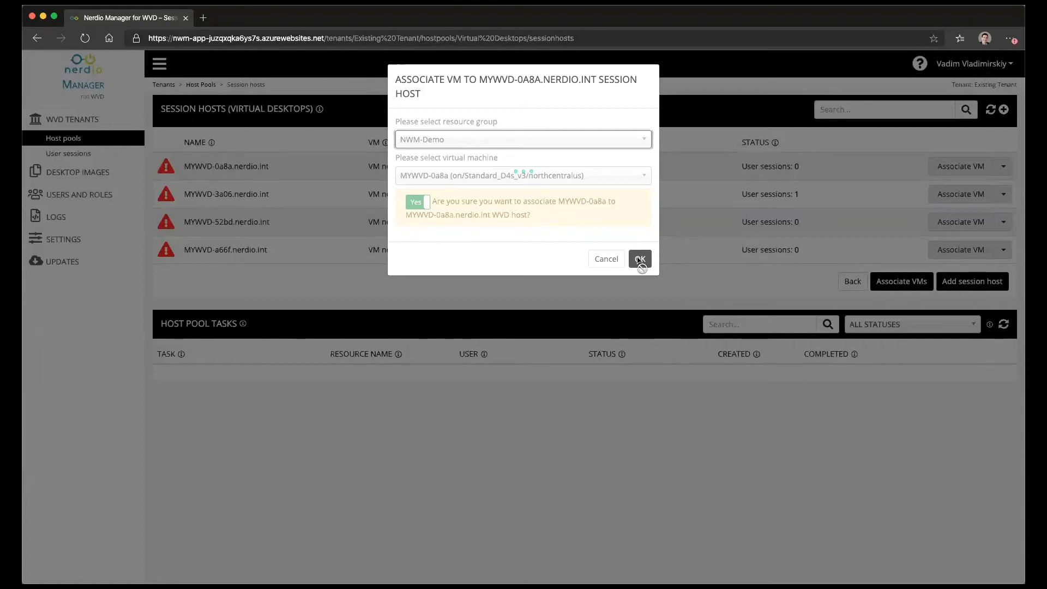
click(639, 259)
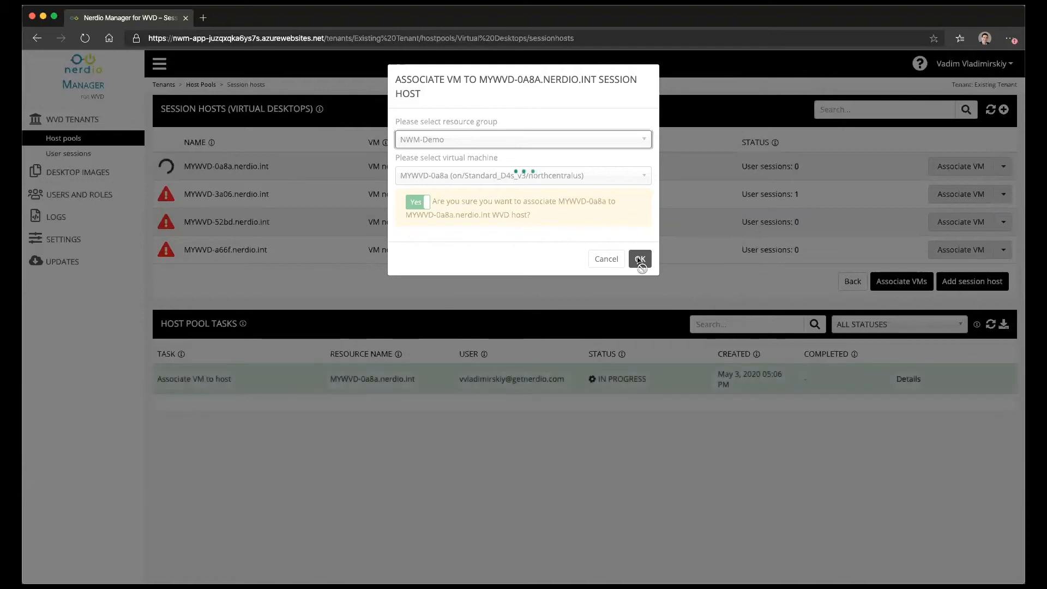
click(639, 258)
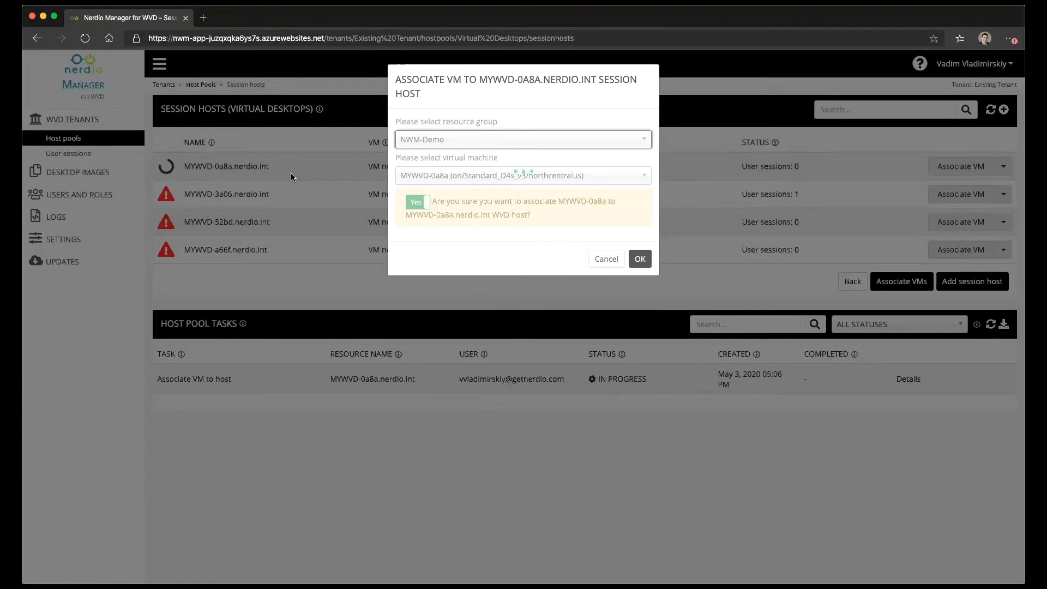
click(415, 202)
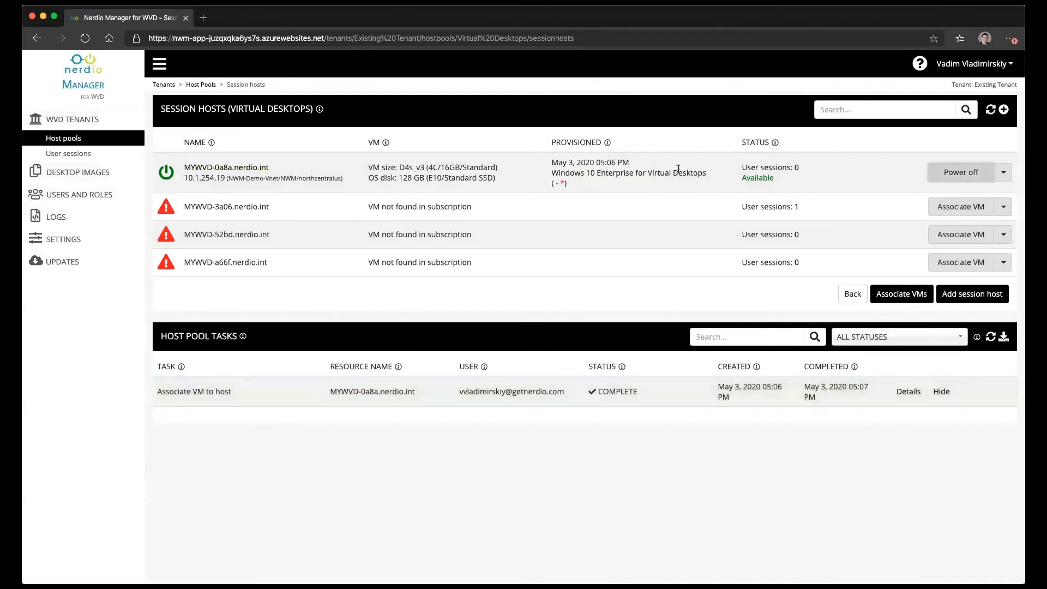
Step: Verify MYWVD-0a8a.nerdio.int shows as an Available D4s_v3 Windows 10 Enterprise host
drag(572, 162, 628, 163)
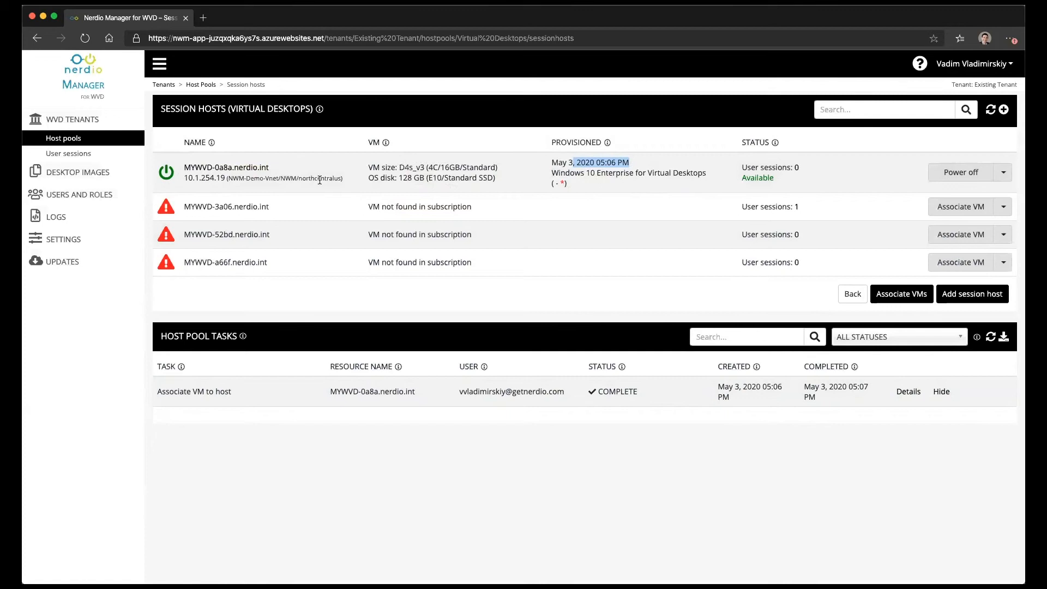
mouse_move(485, 193)
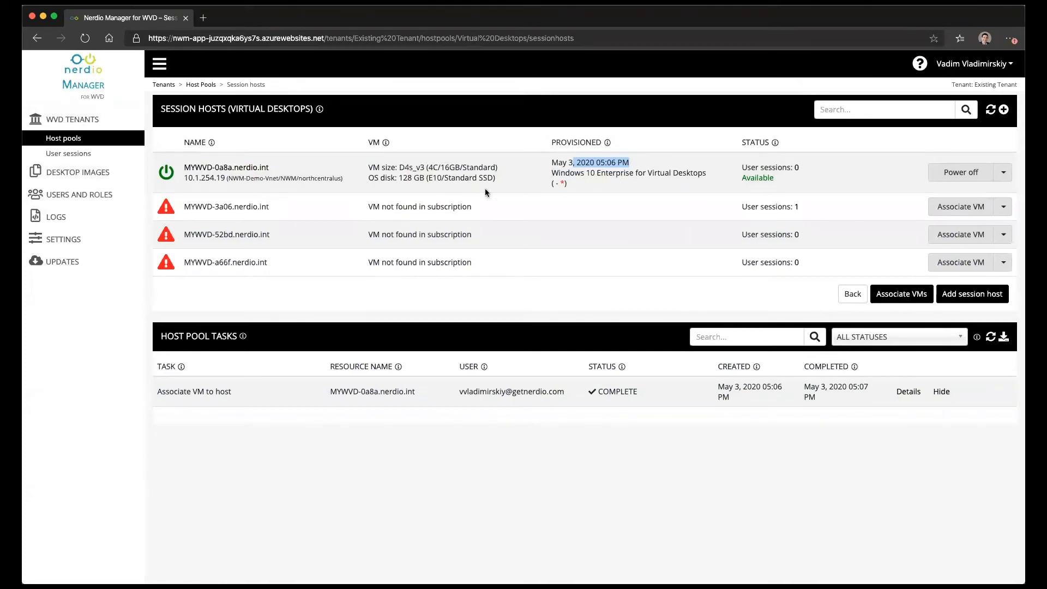
mouse_move(987, 175)
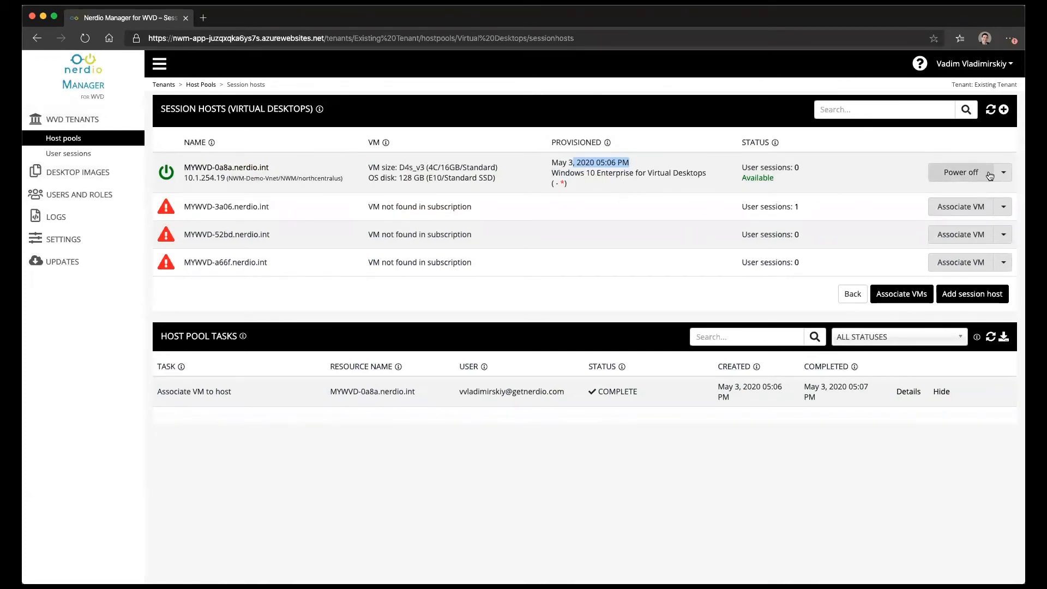
click(1003, 172)
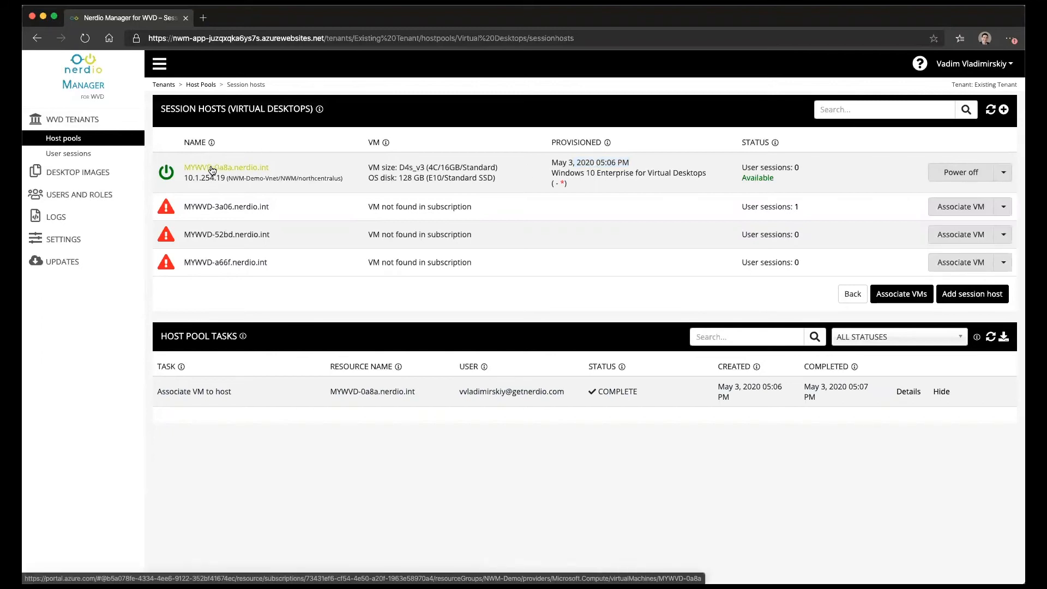
Step: Check MYWVD-0a8a's NWM tags in Azure portal, then return to Nerdio Manager
click(225, 167)
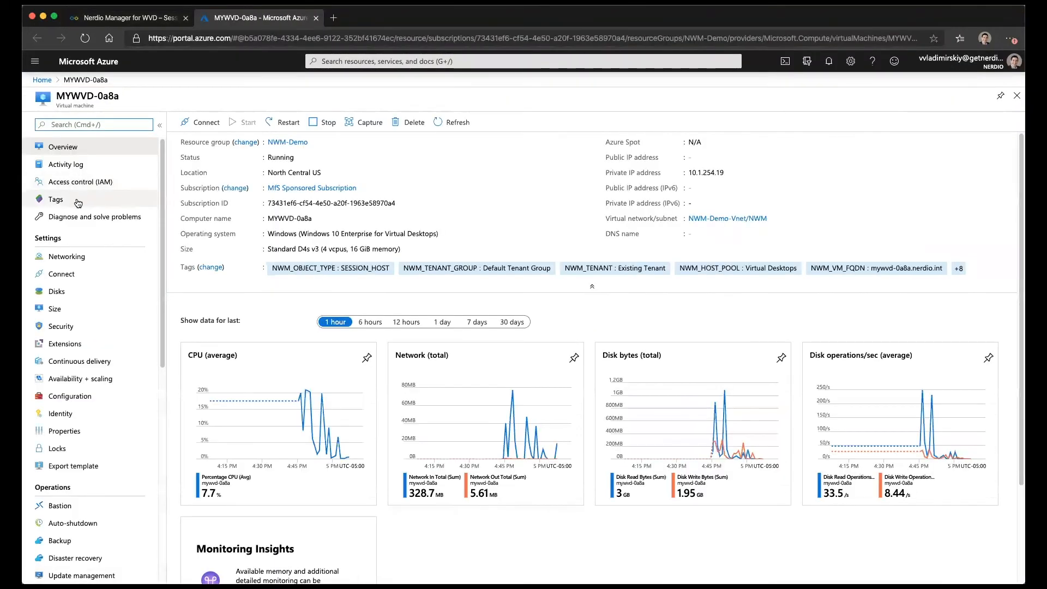
click(54, 199)
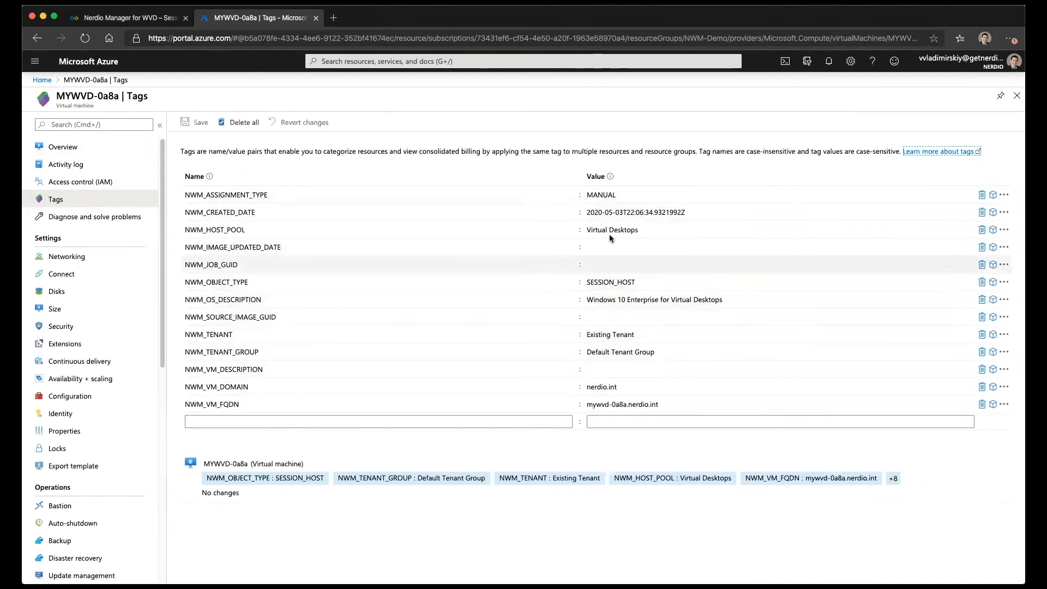
click(378, 194)
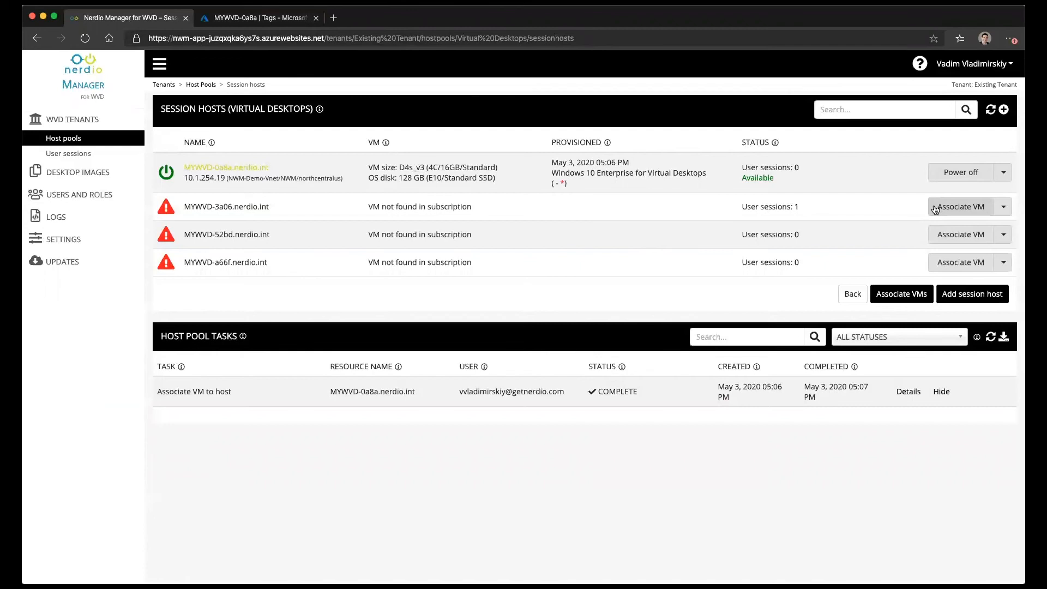
mouse_move(899, 304)
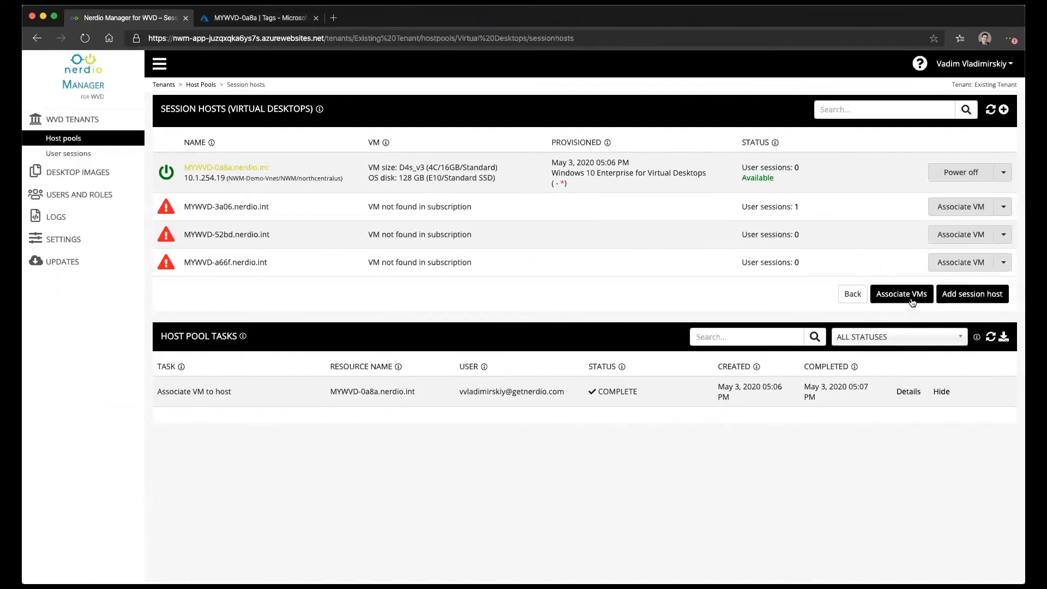
Step: Bulk-associate the remaining NWM-Demo VMs so all four session hosts become Available
click(900, 294)
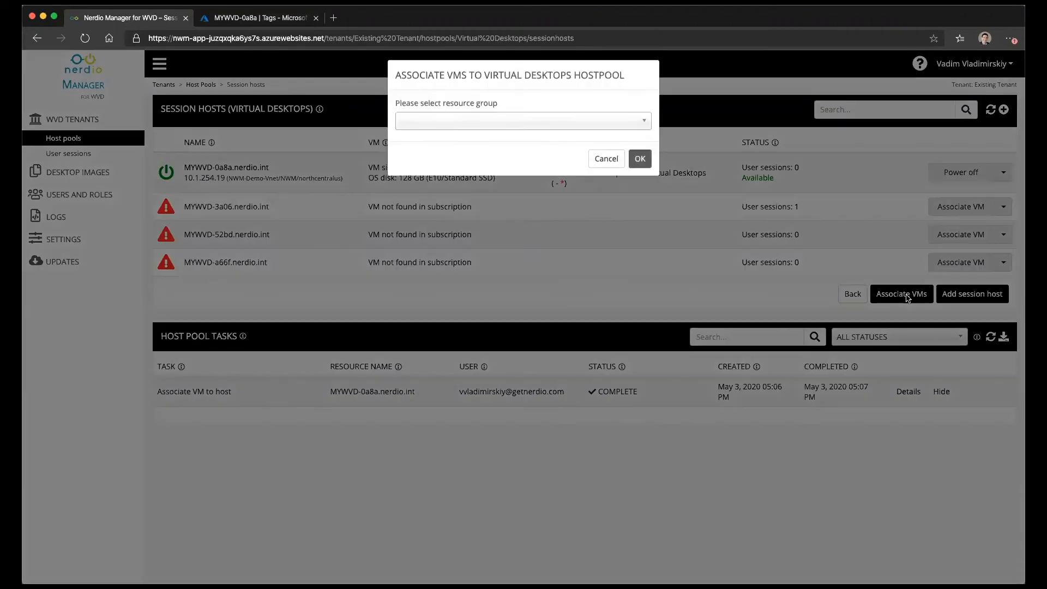
click(520, 121)
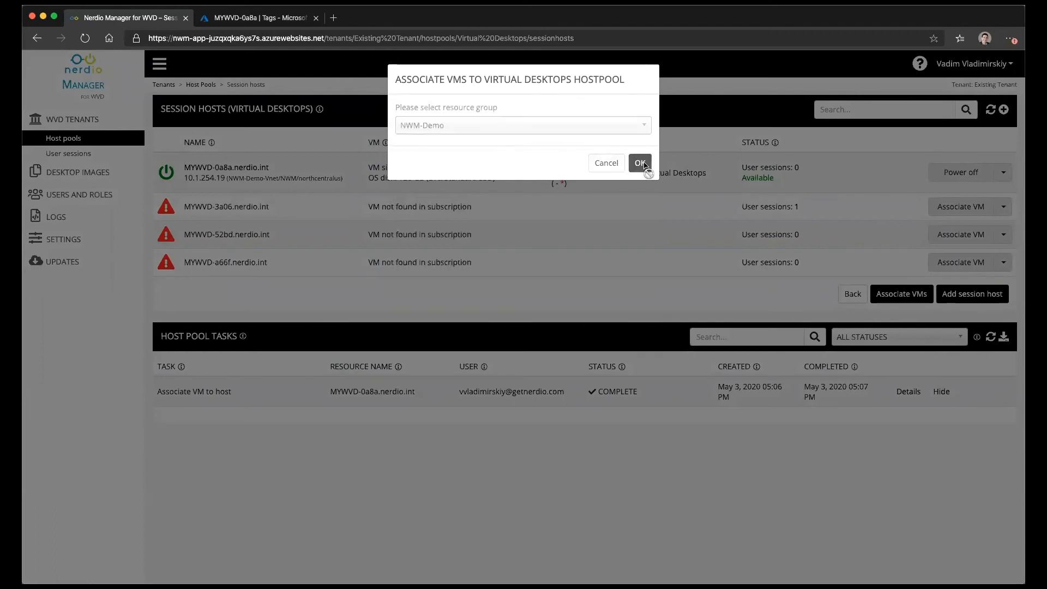
click(639, 163)
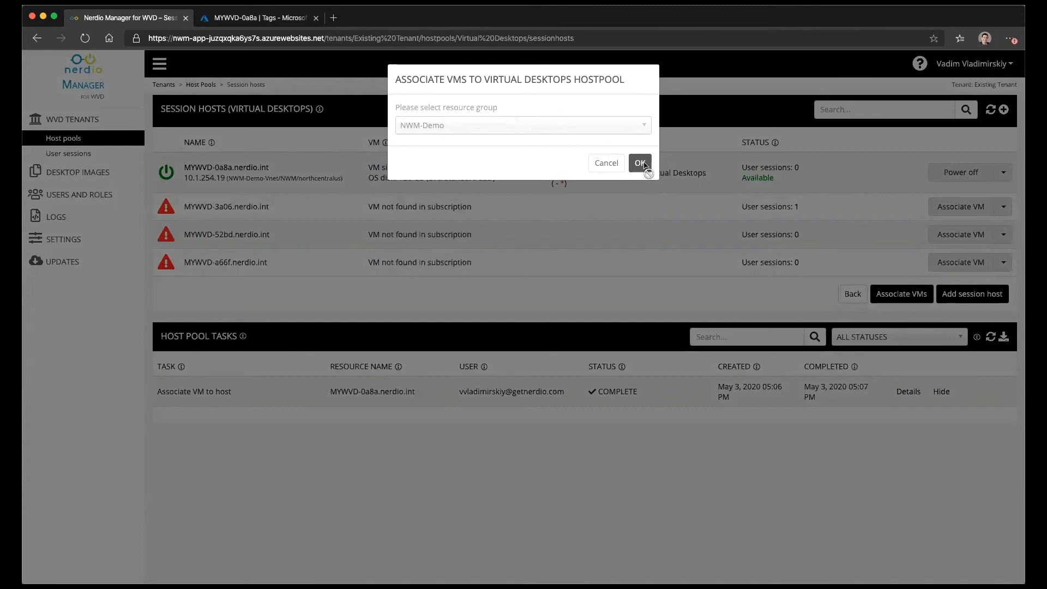
click(638, 163)
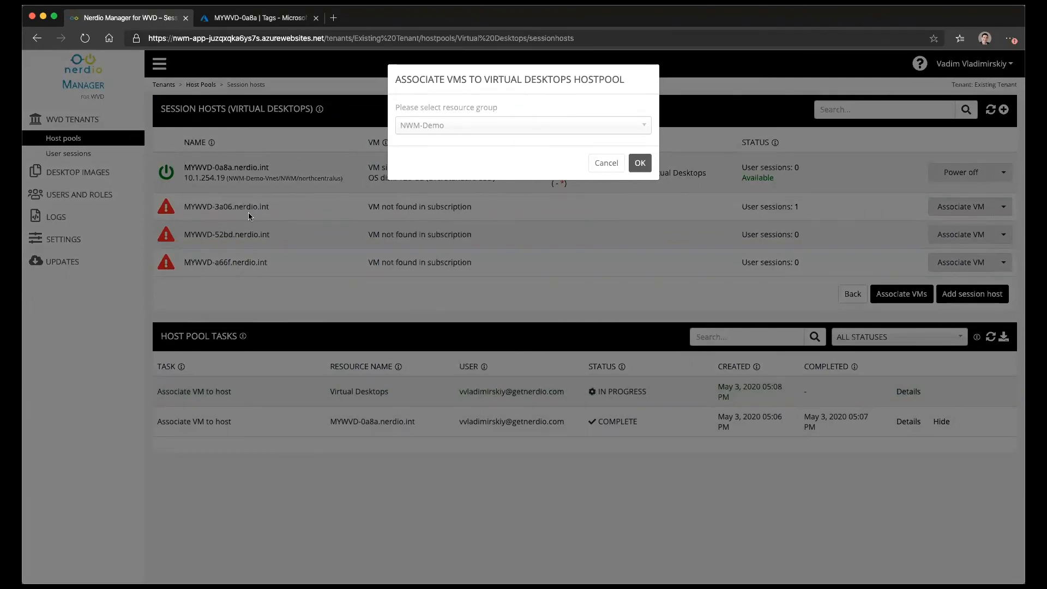
click(639, 162)
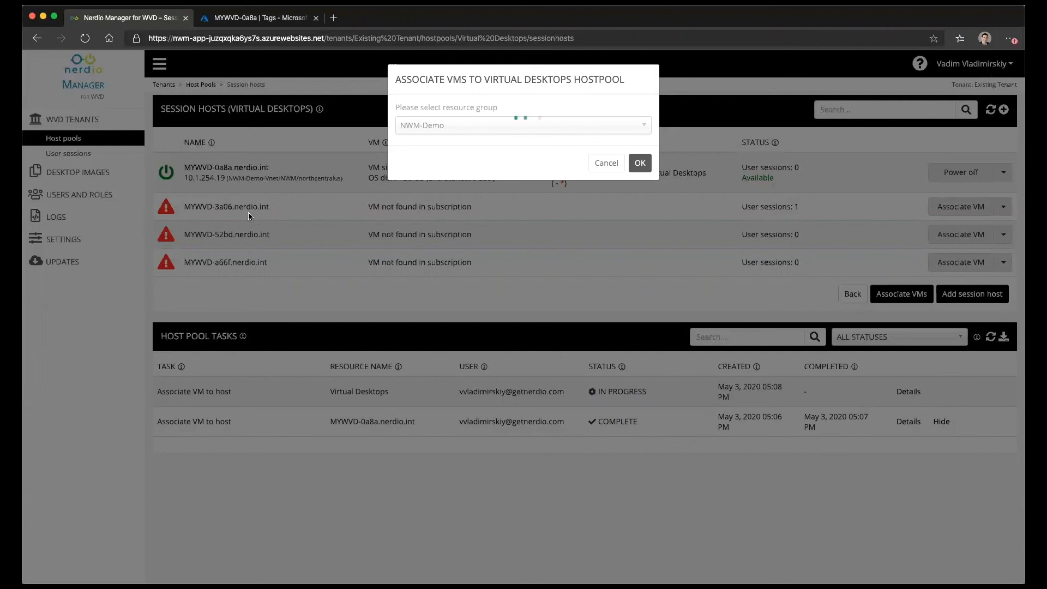
click(638, 163)
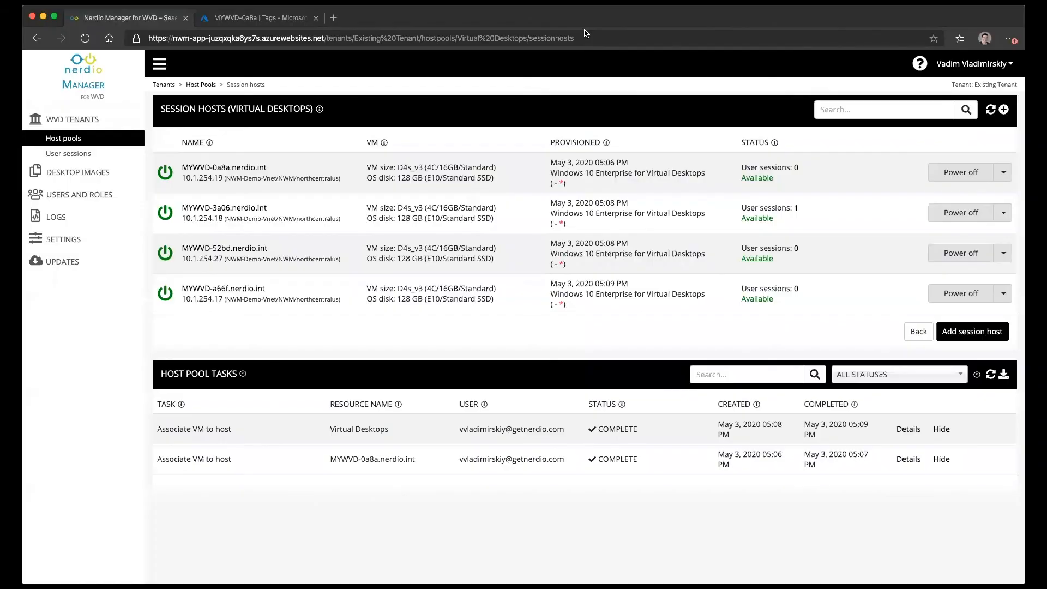
mouse_move(450, 214)
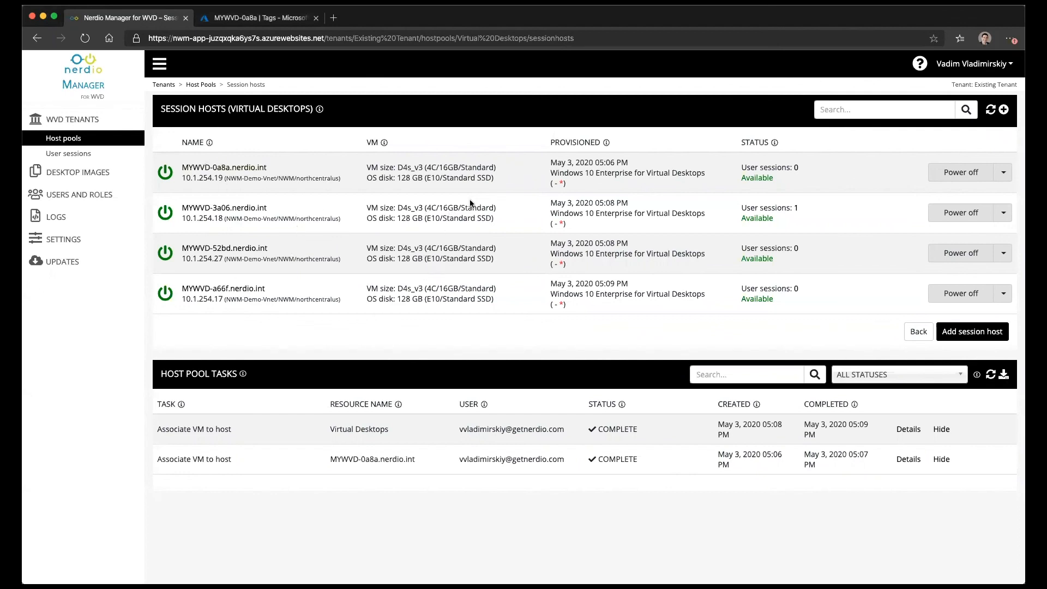
Step: Return to Existing Tenant's host pools, where Virtual Desktops reports four hosts
click(918, 331)
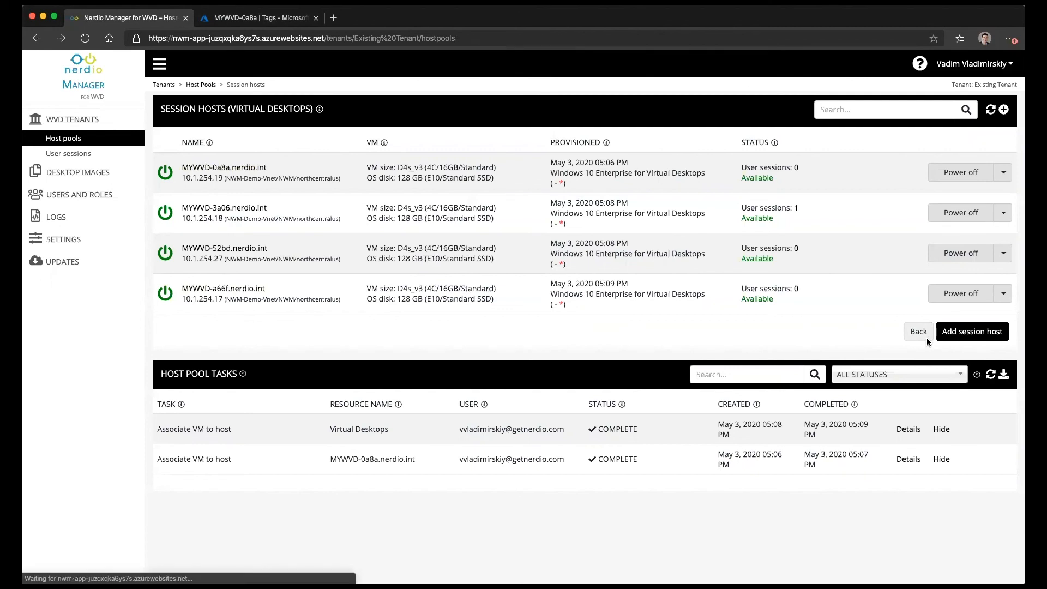
click(917, 331)
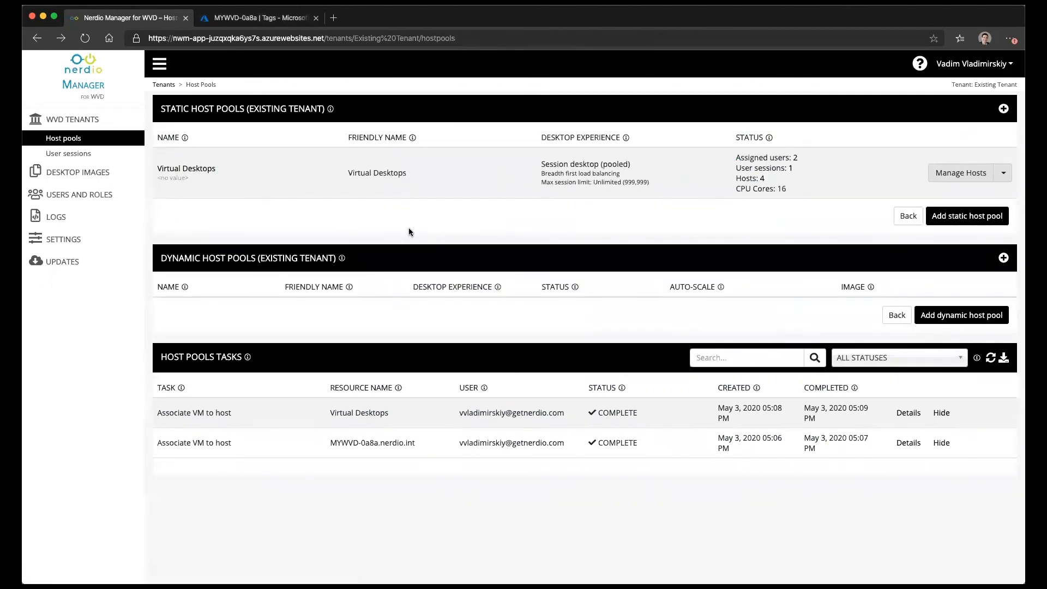
mouse_move(306, 234)
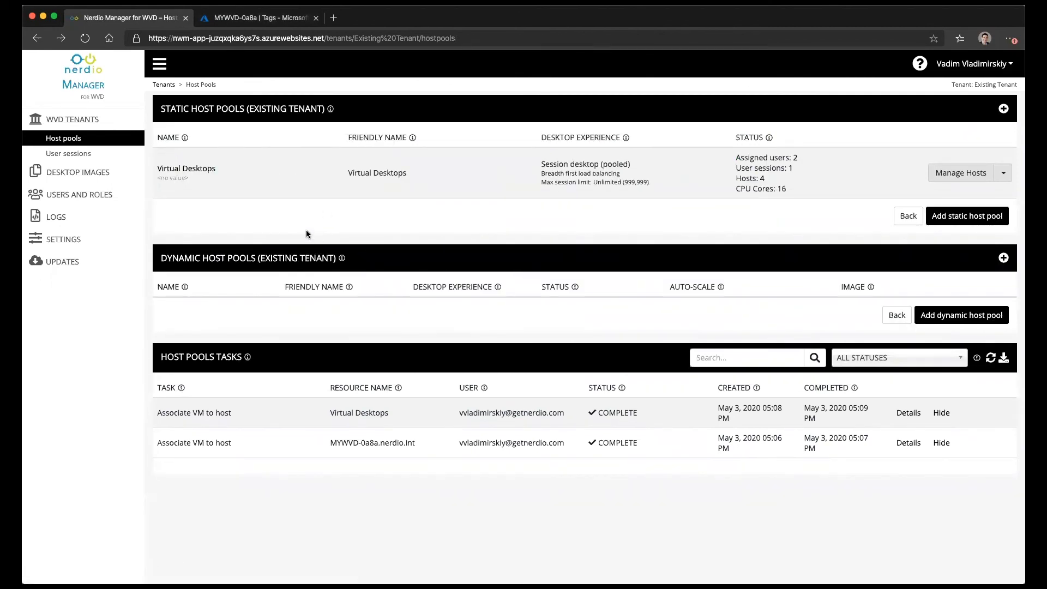